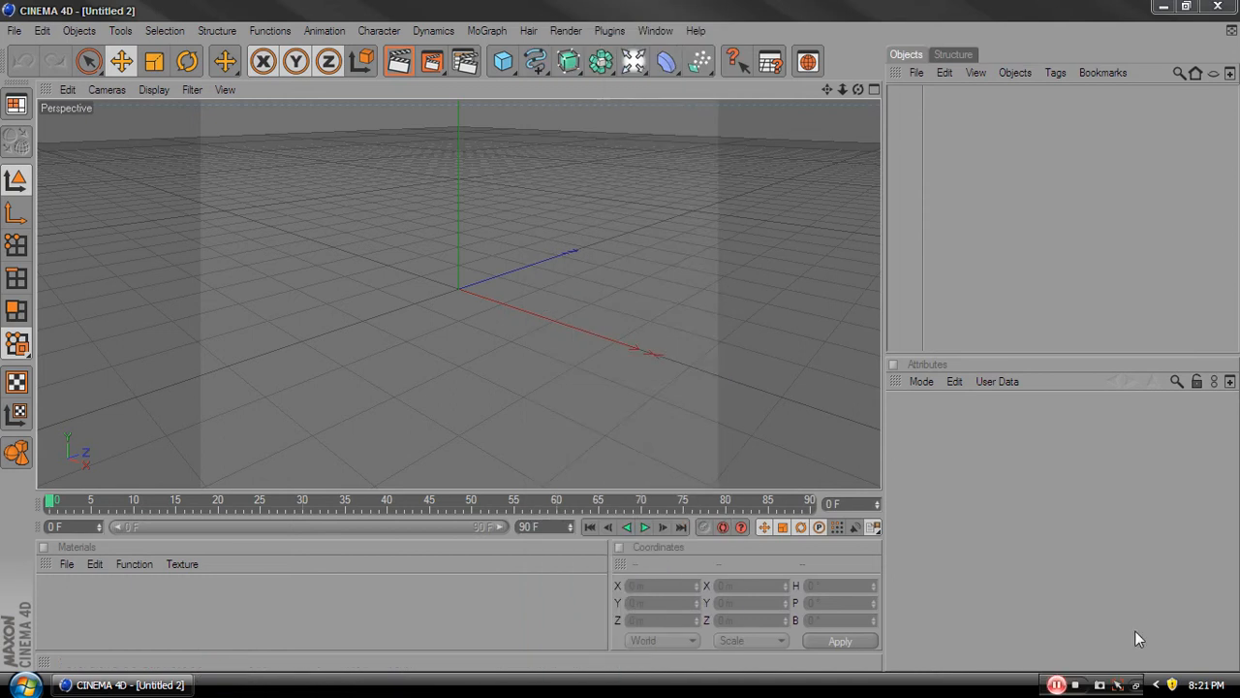
mouse_move(841, 79)
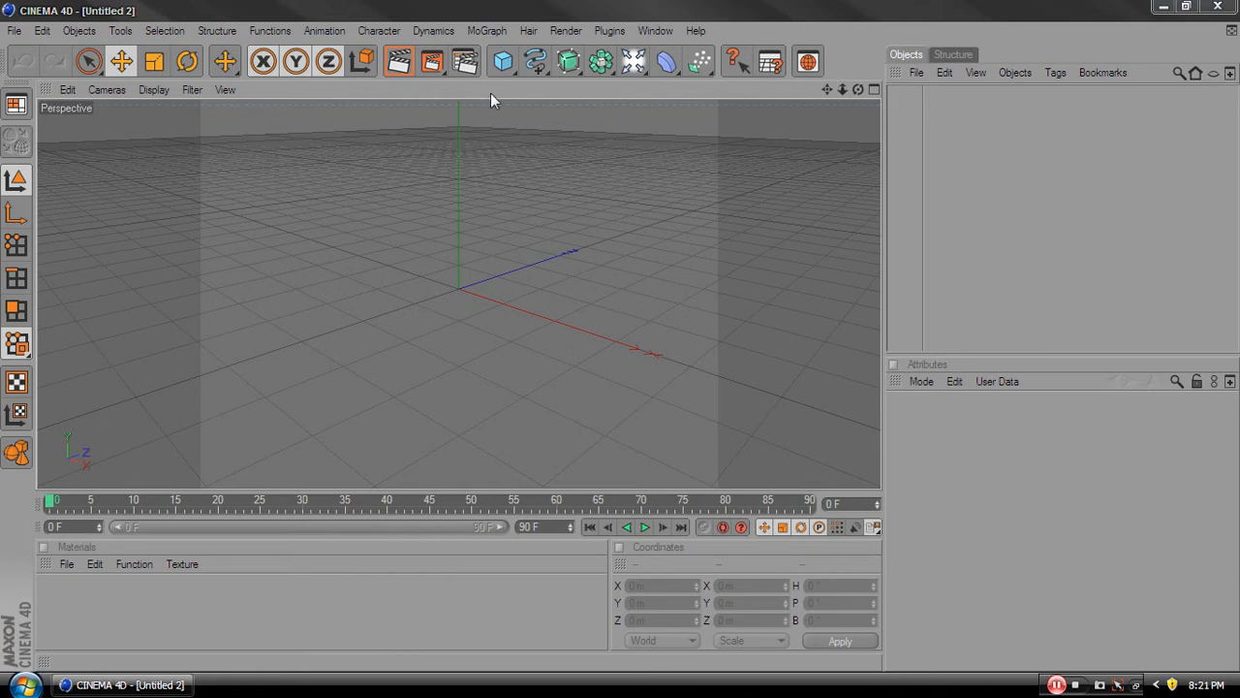
mouse_move(213, 495)
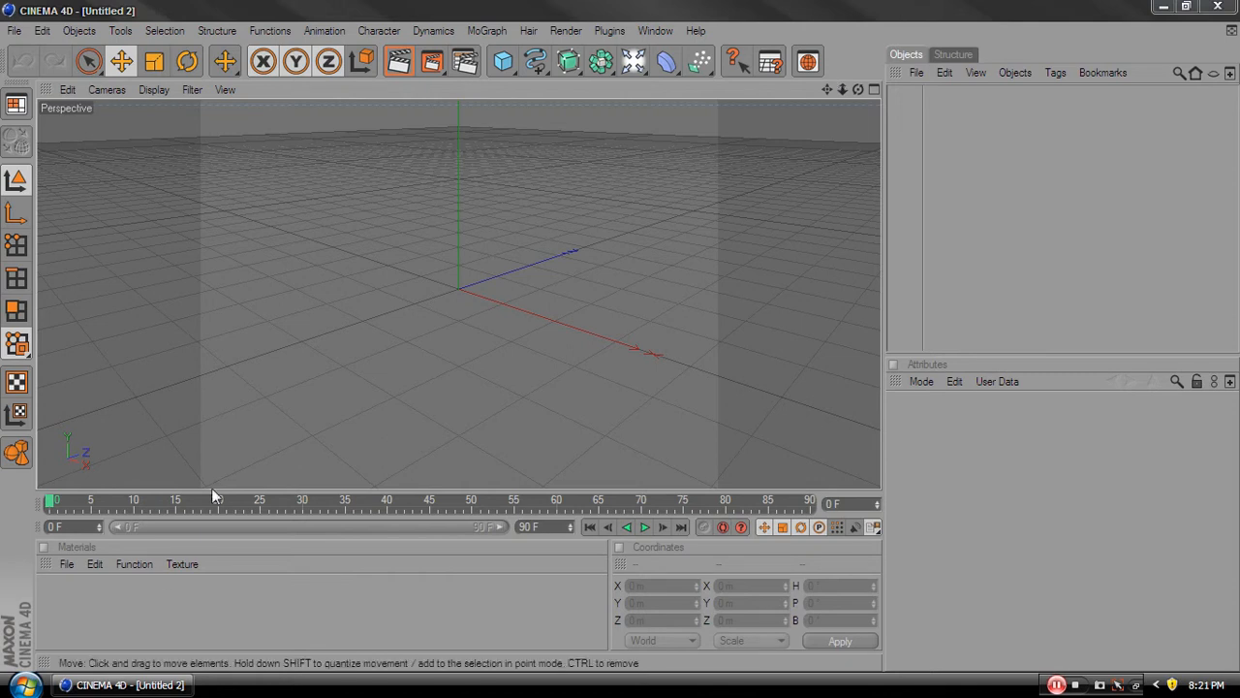
Add a MoGraph Text Object reading 'Text' and orbit the Perspective view to face it
click(486, 30)
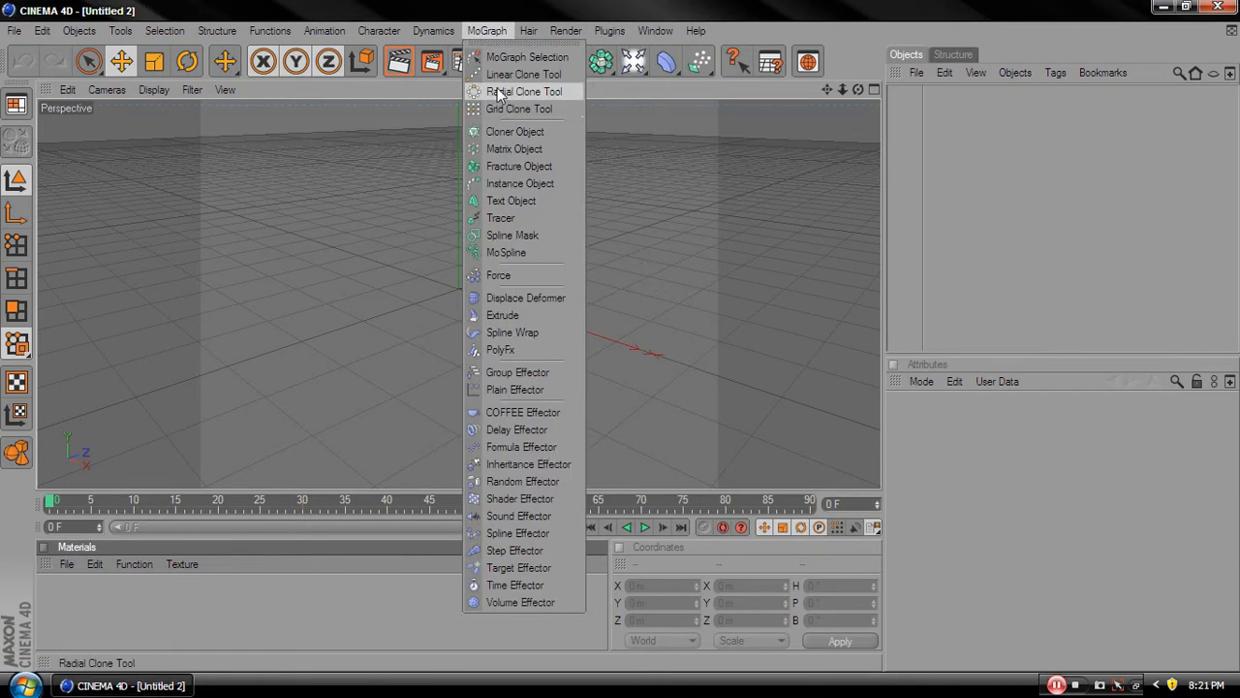
click(511, 201)
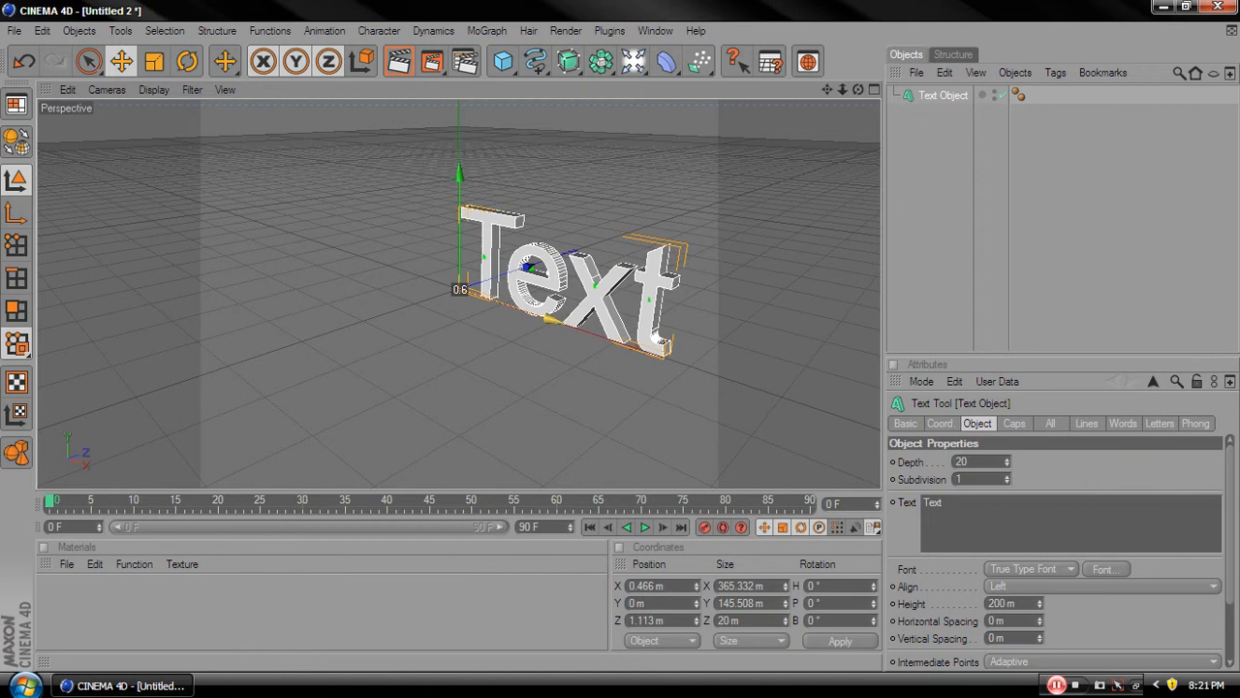
click(487, 31)
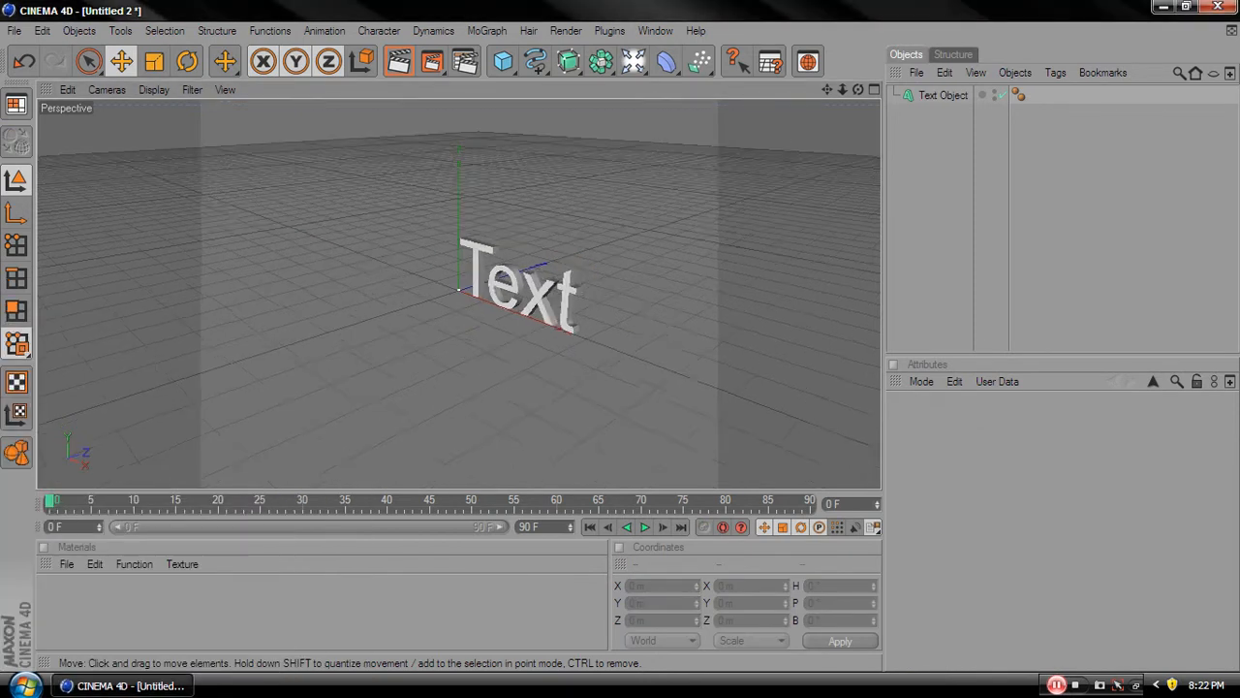
drag(533, 290, 543, 271)
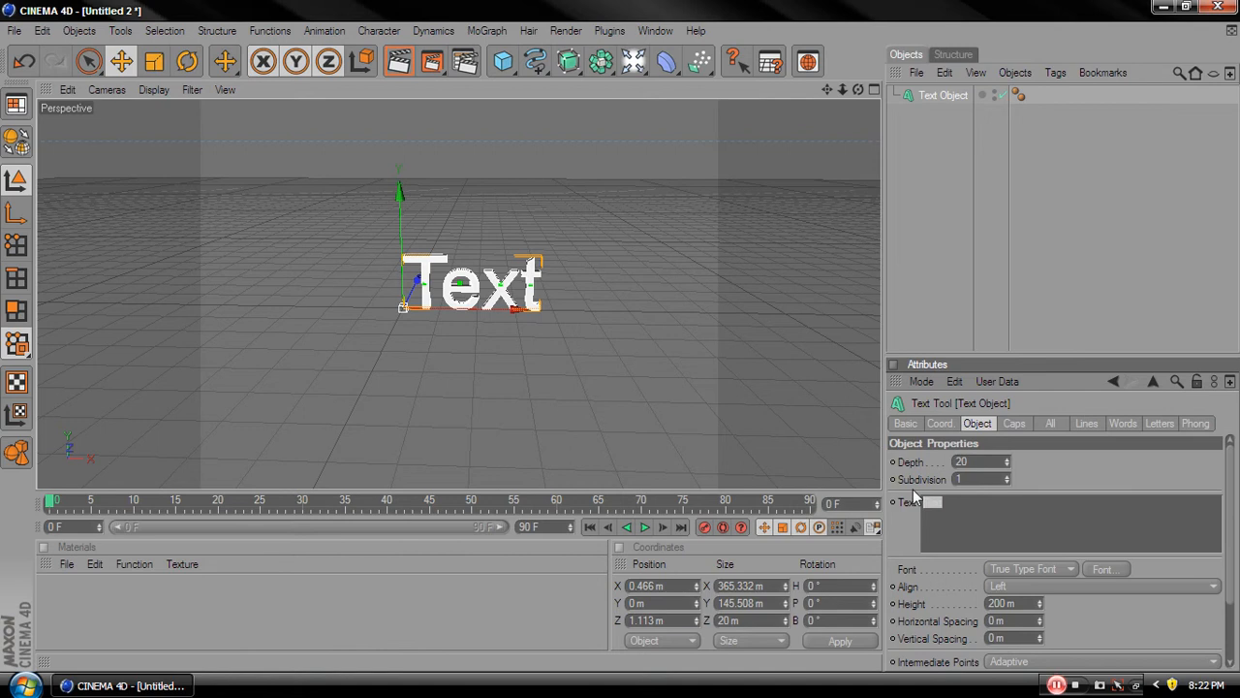
Change the text to 'HxG' and raise its extrusion Depth to 27
text(Hi)
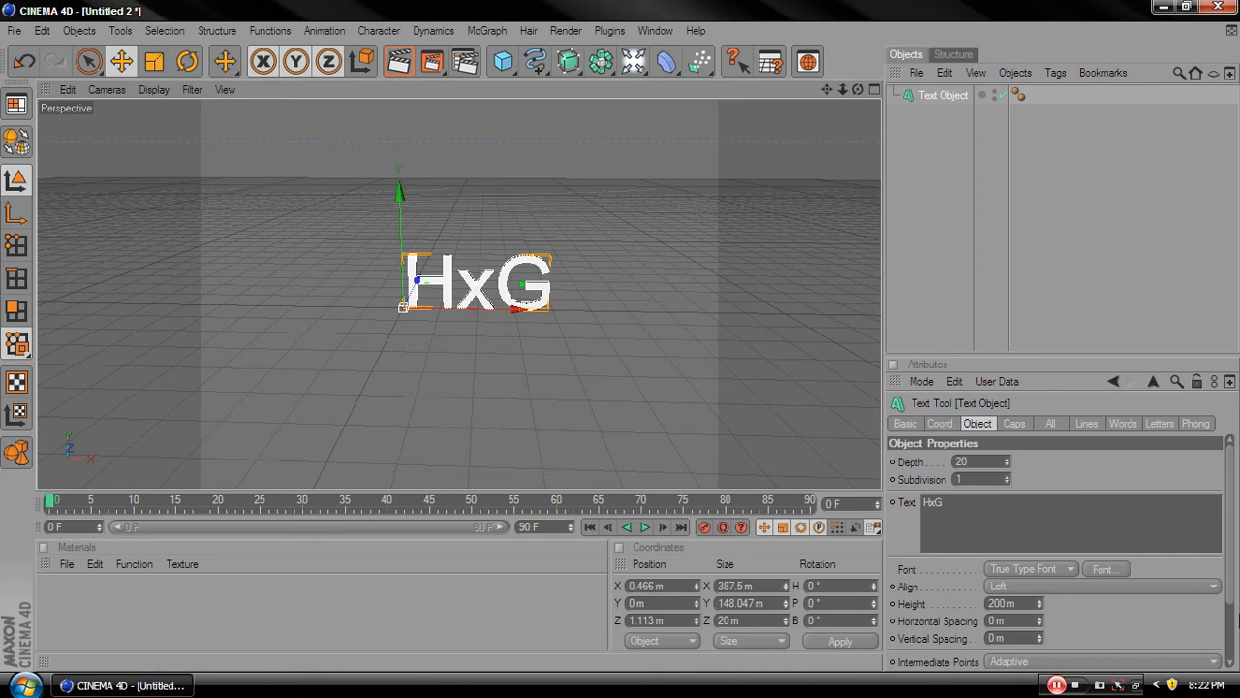
click(1007, 459)
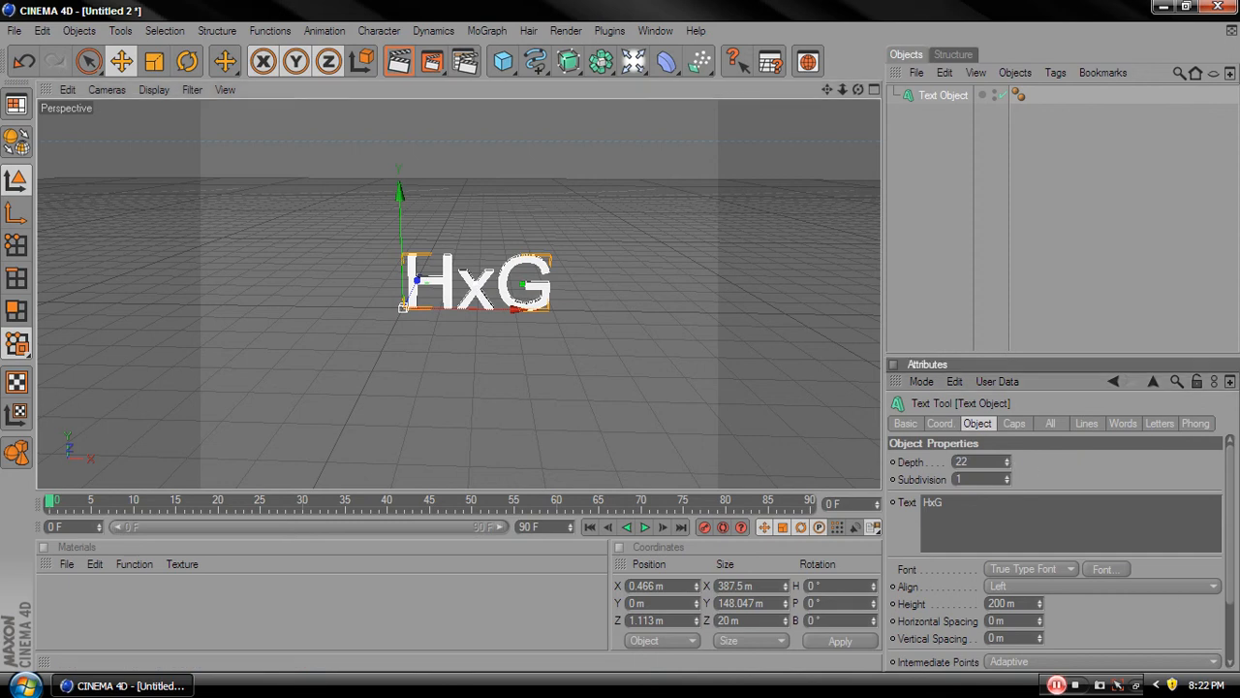
click(1010, 458)
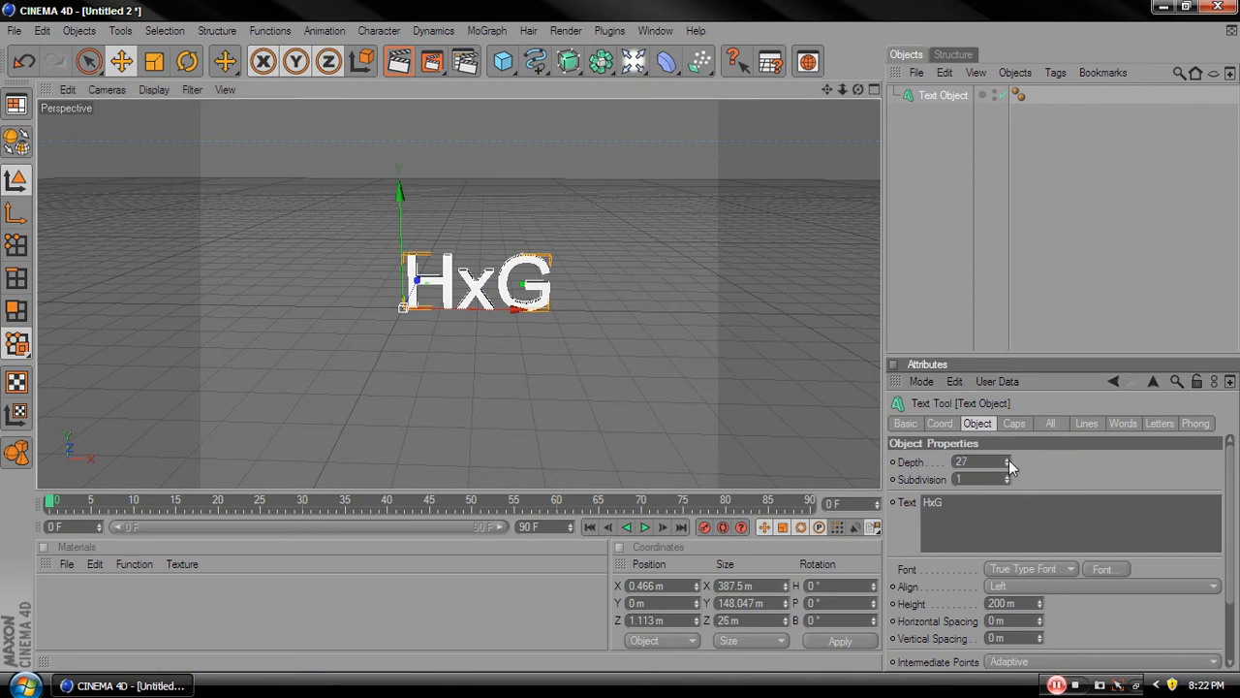
click(1011, 458)
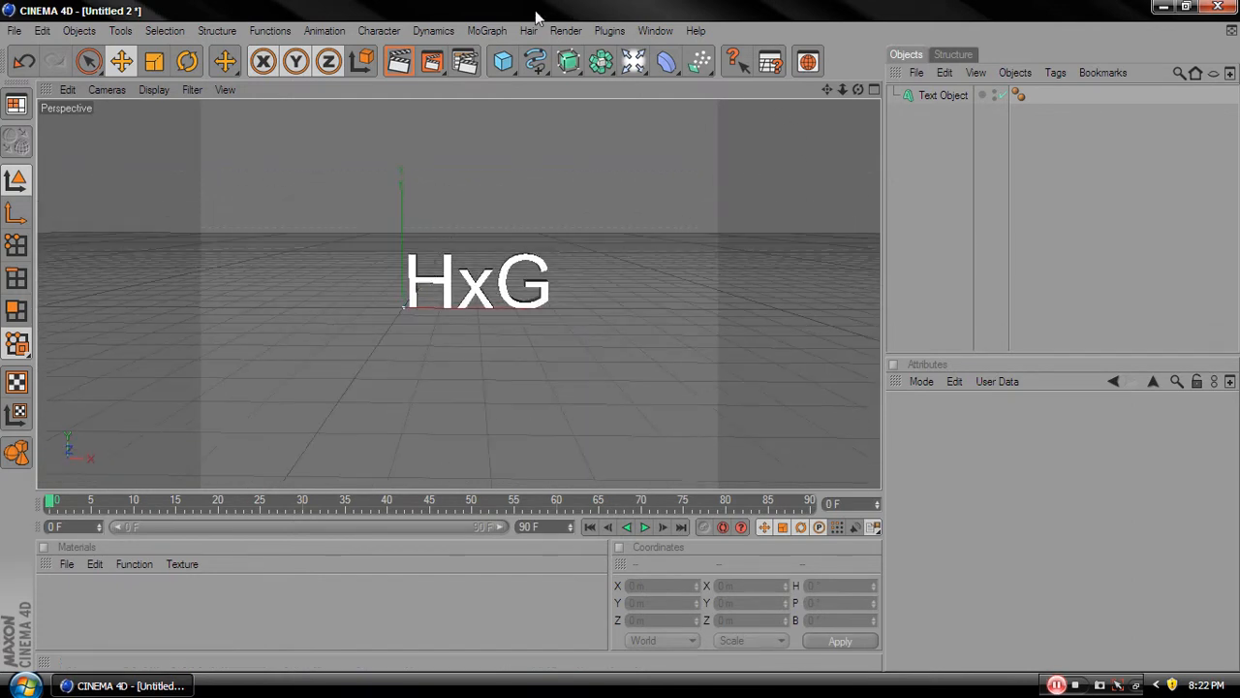
Add a Floor object from the Light palette and select it in the Object Manager
click(633, 61)
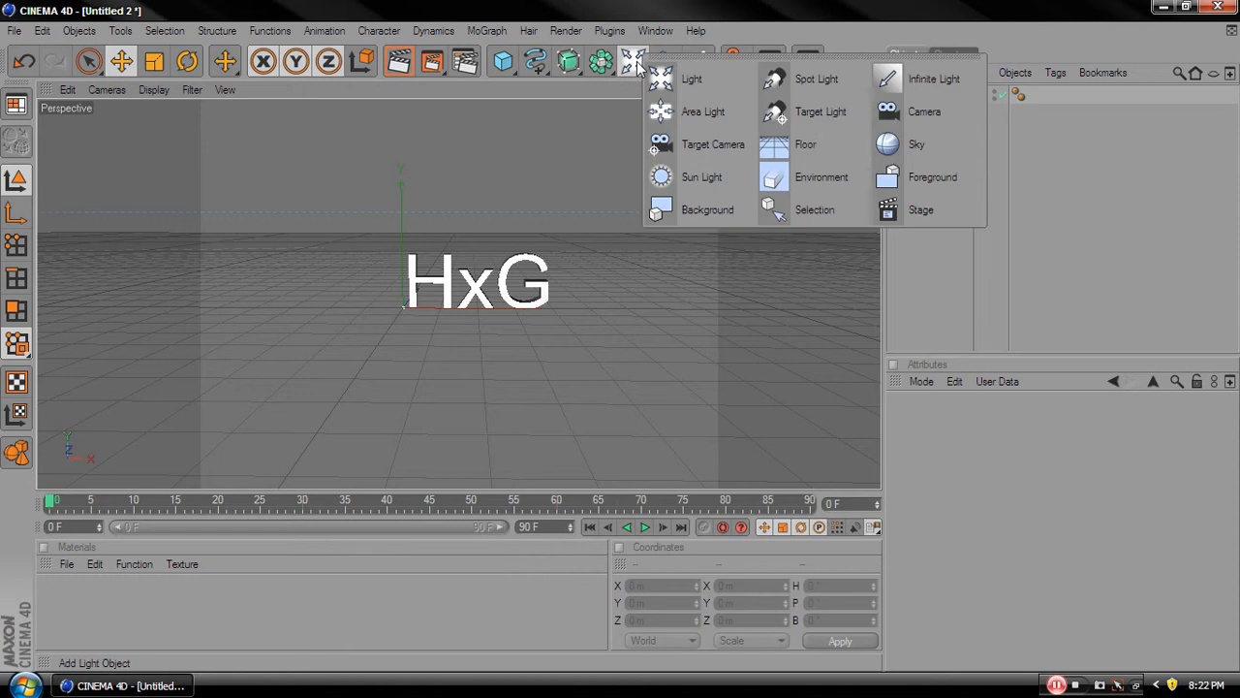
click(805, 143)
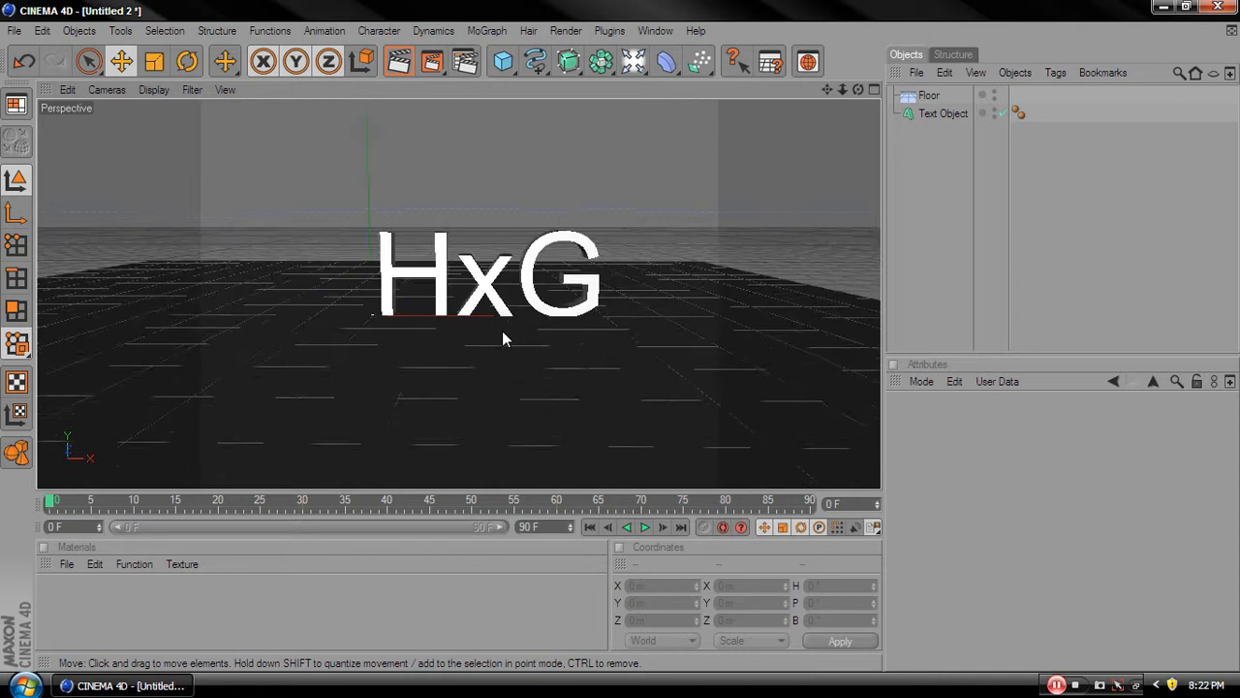
click(928, 95)
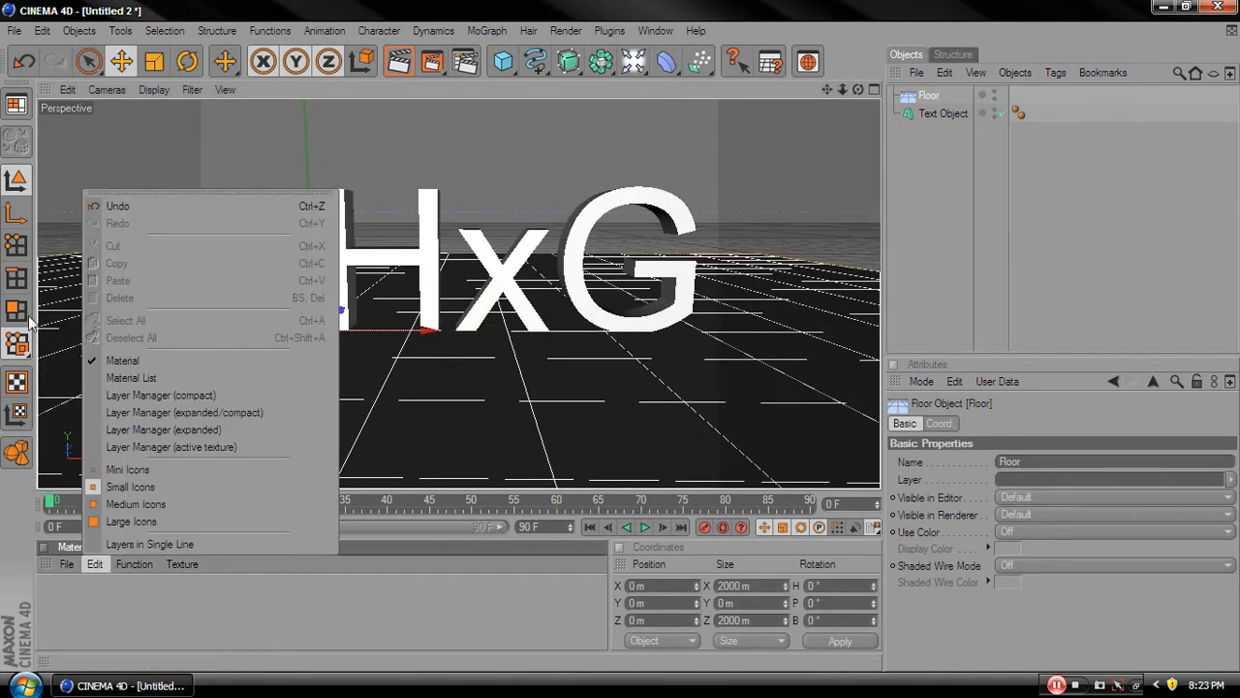
Create teal and black materials, applying teal to the HxG text and black to the floor
click(66, 562)
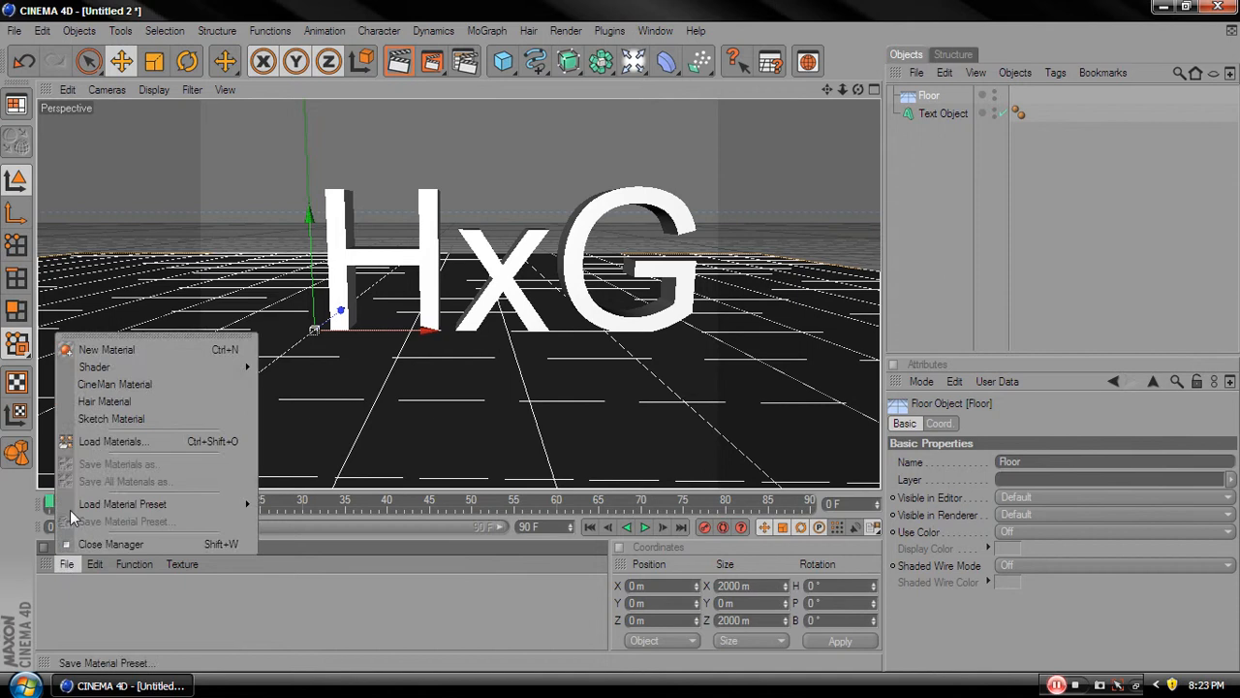
click(107, 349)
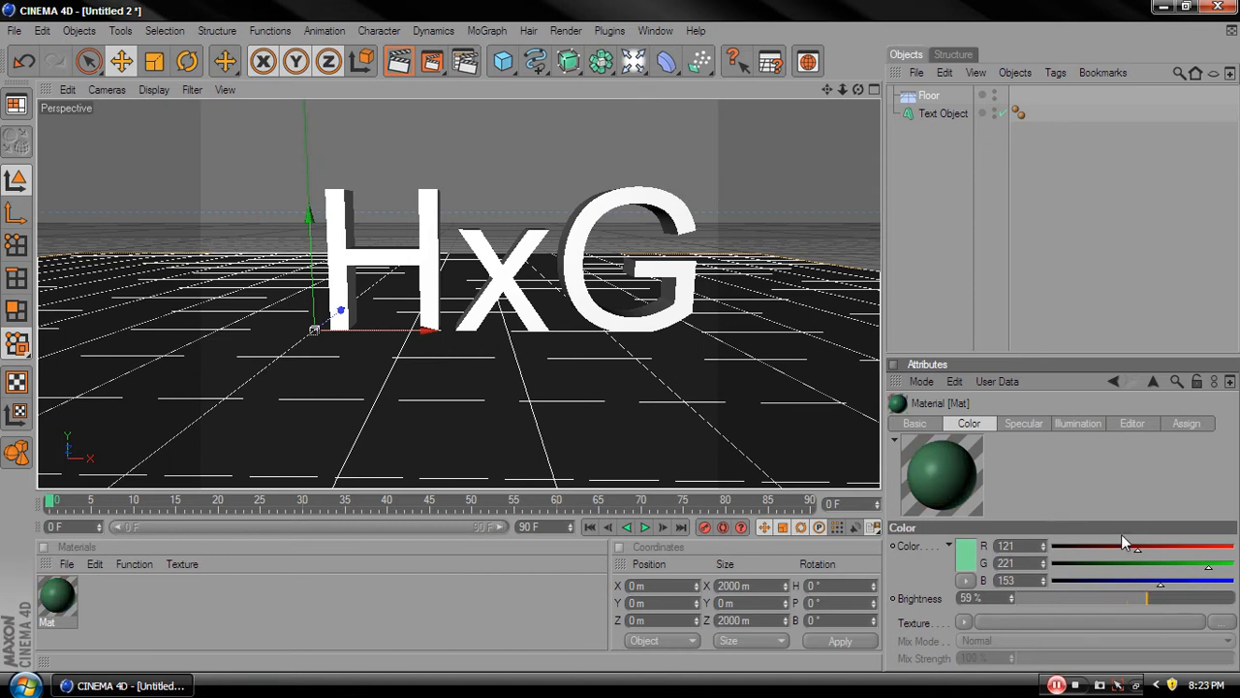
drag(1124, 579, 1182, 579)
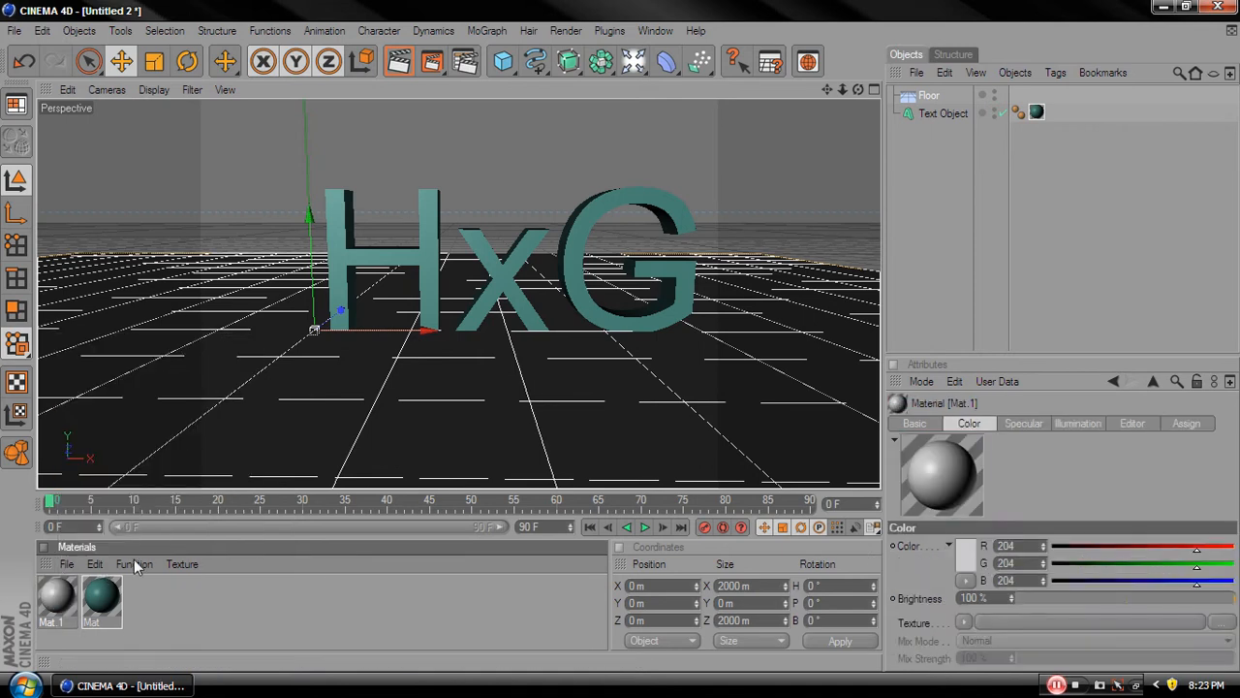
drag(1192, 545, 1051, 545)
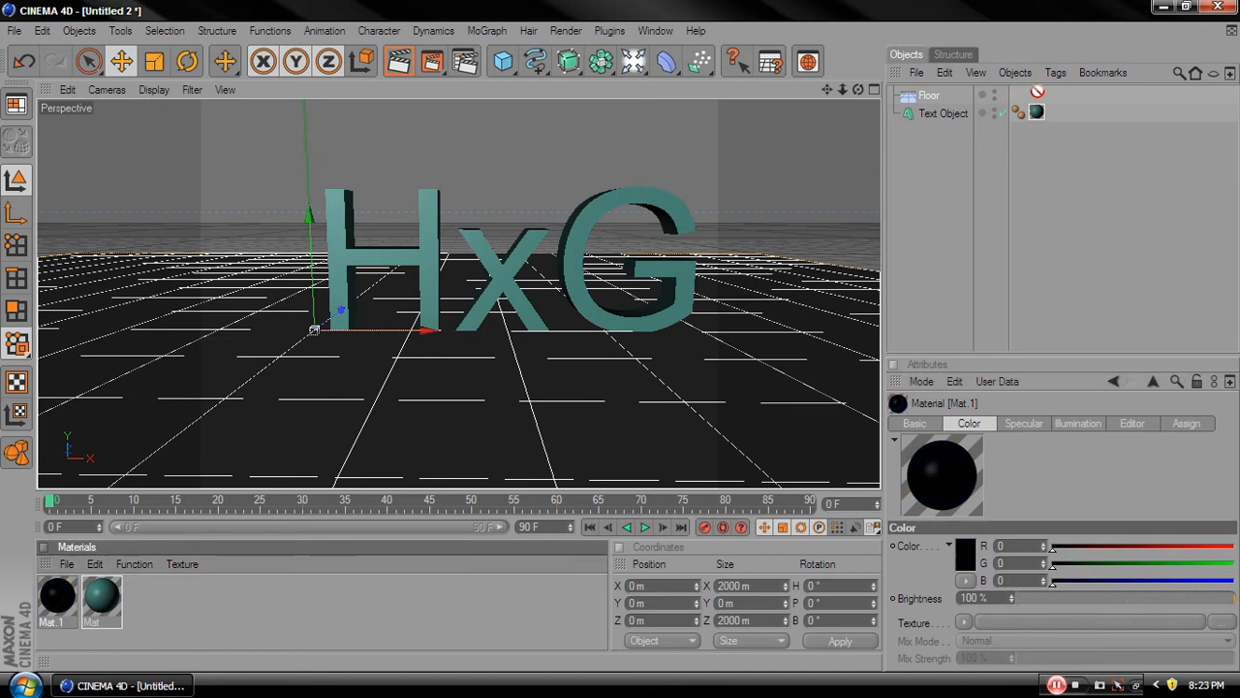
click(928, 94)
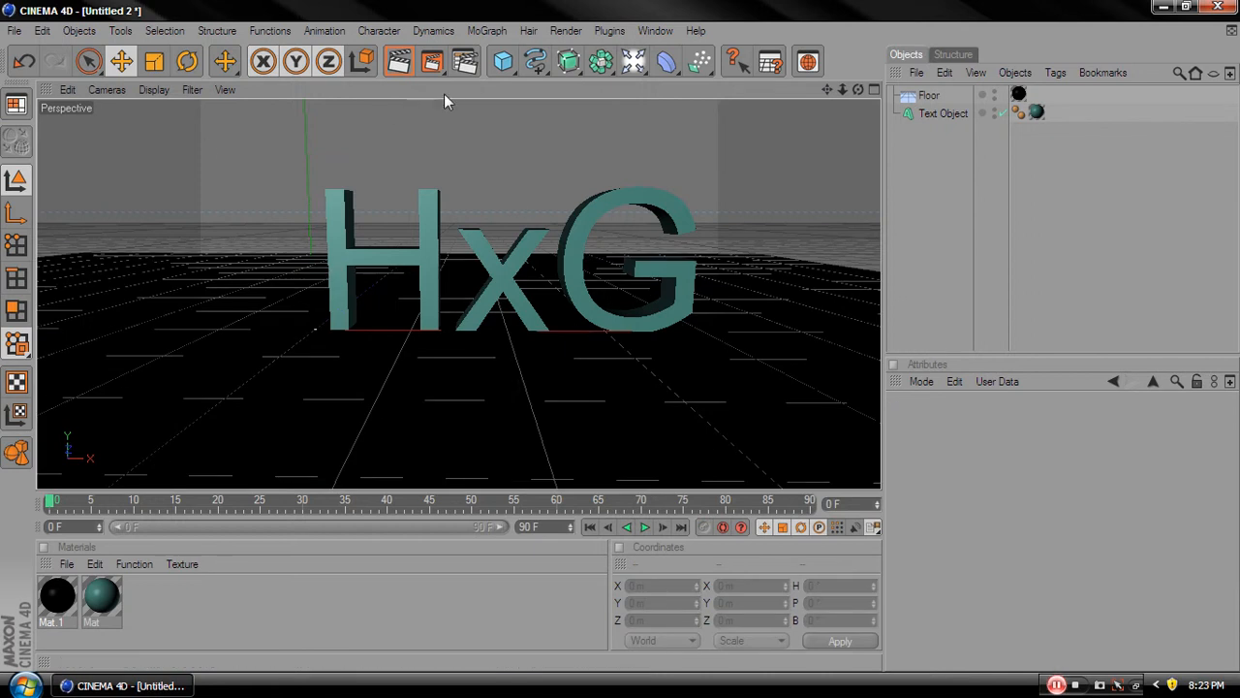
Add a cube and flatten it into a slab positioned behind the text
click(503, 61)
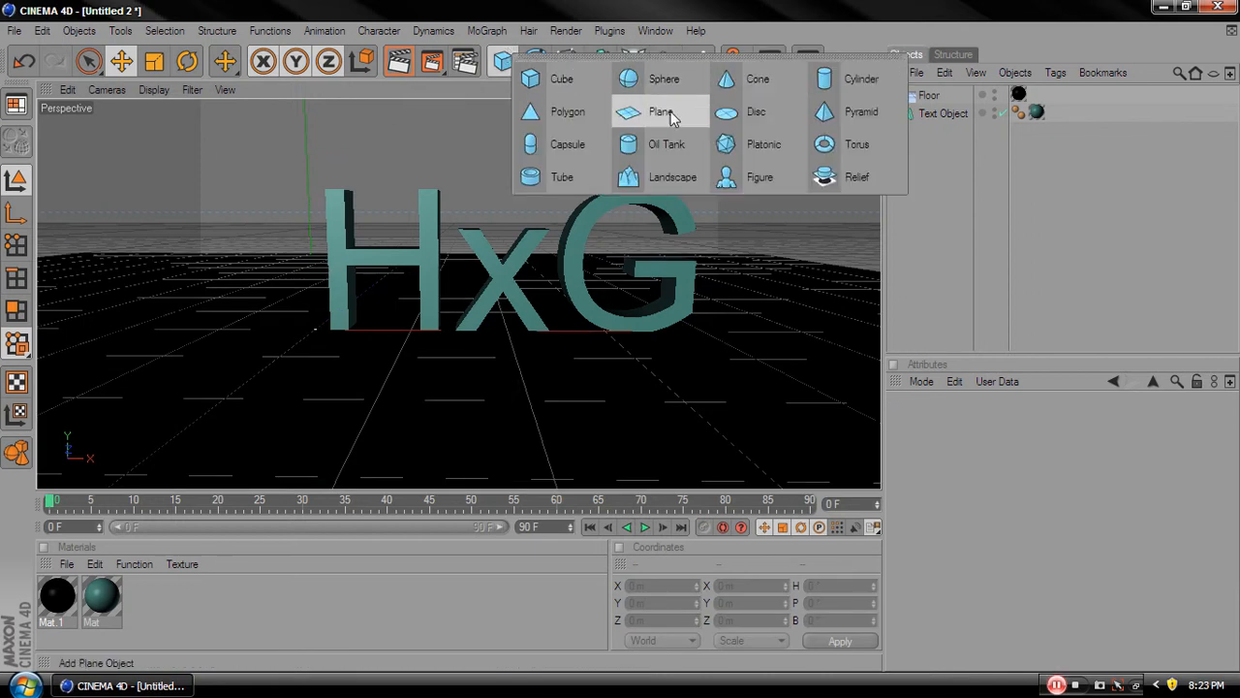
click(530, 78)
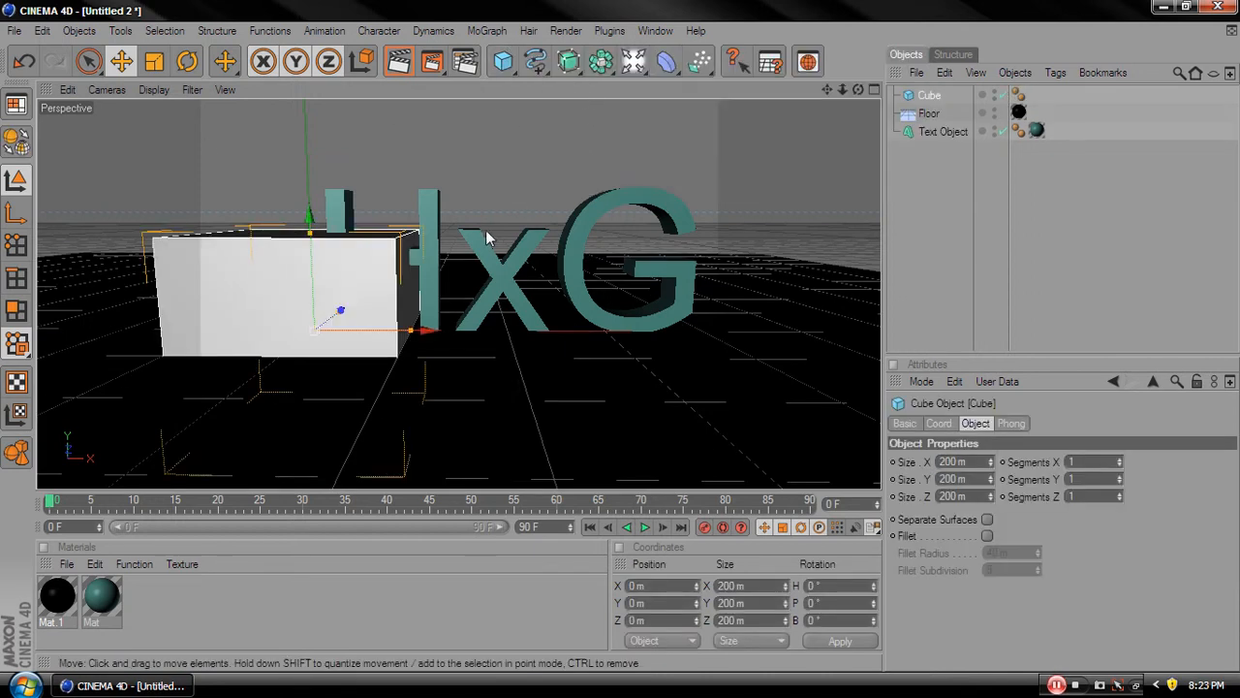
drag(339, 310, 484, 272)
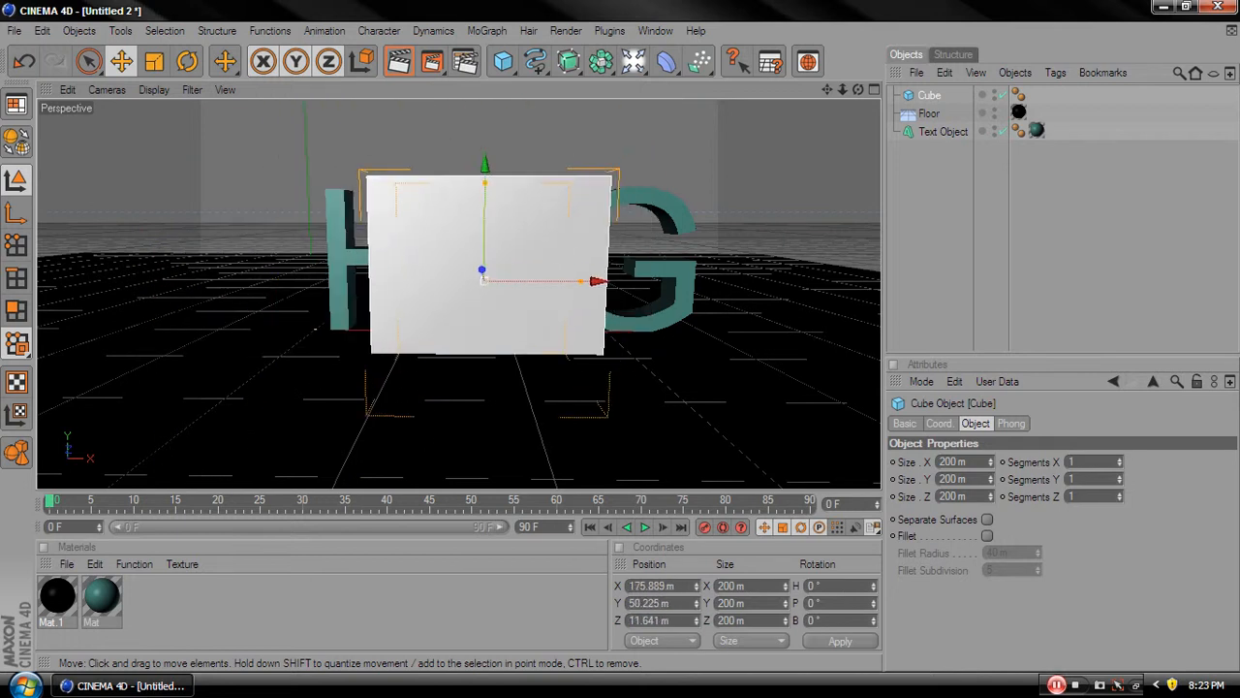
drag(485, 269, 481, 239)
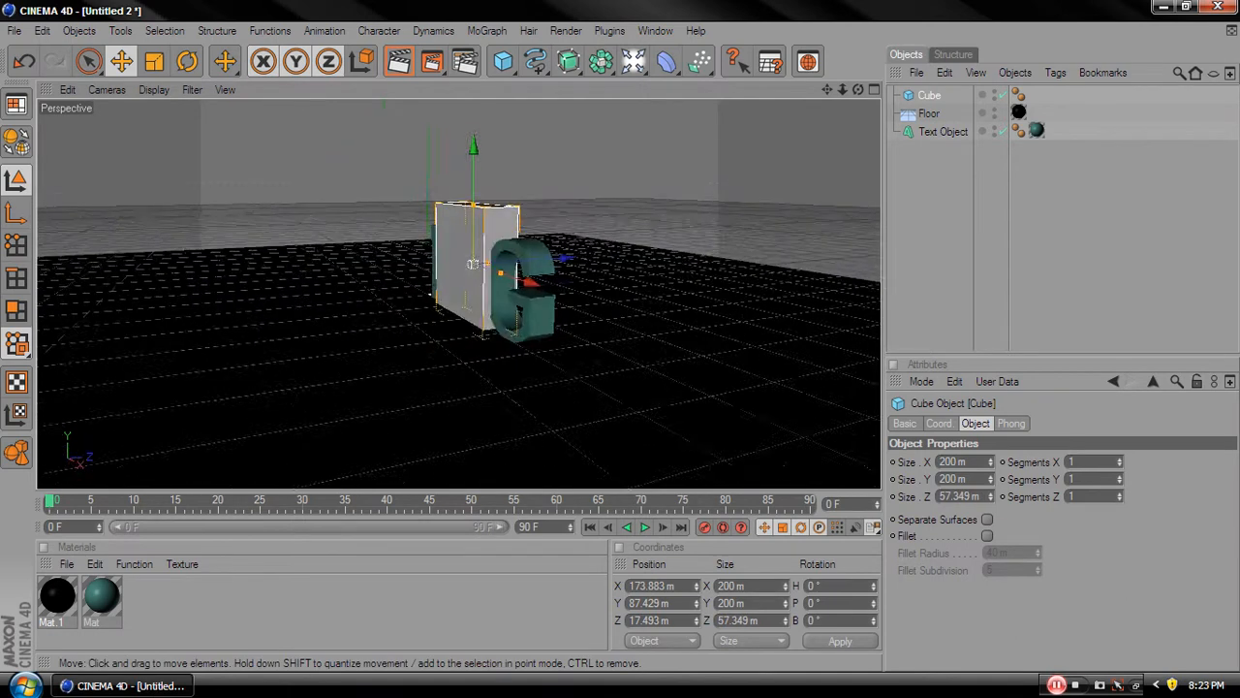
drag(475, 262, 804, 247)
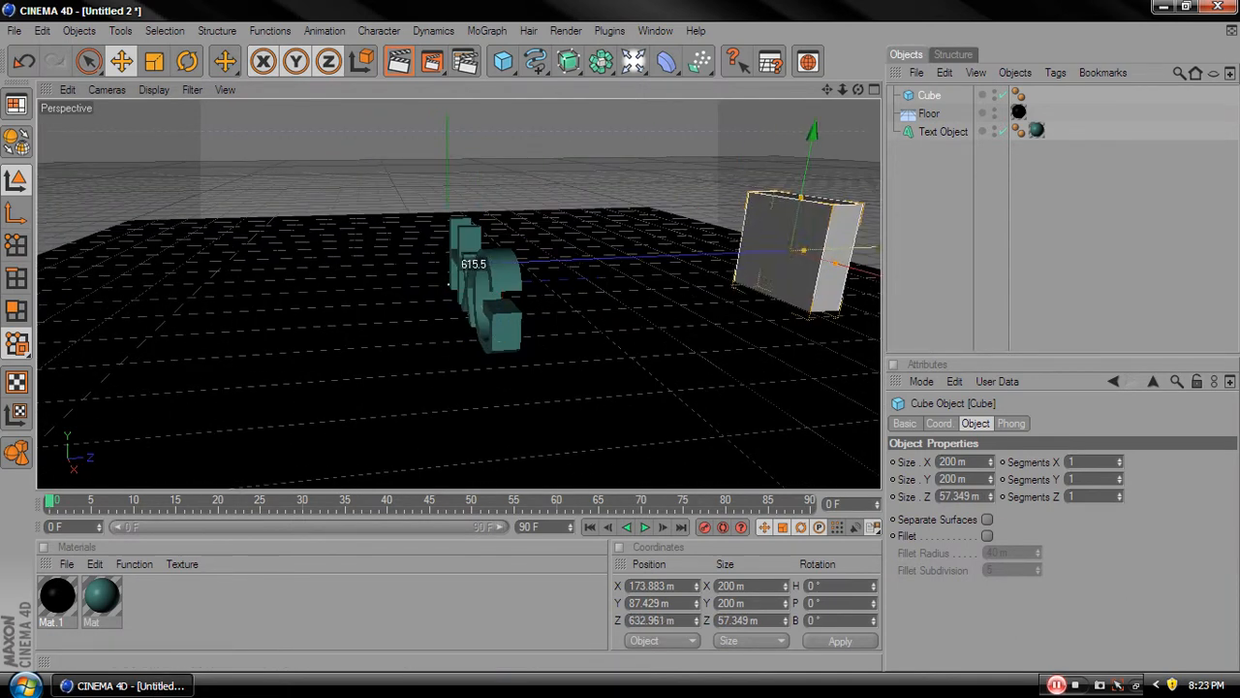
drag(802, 252, 629, 272)
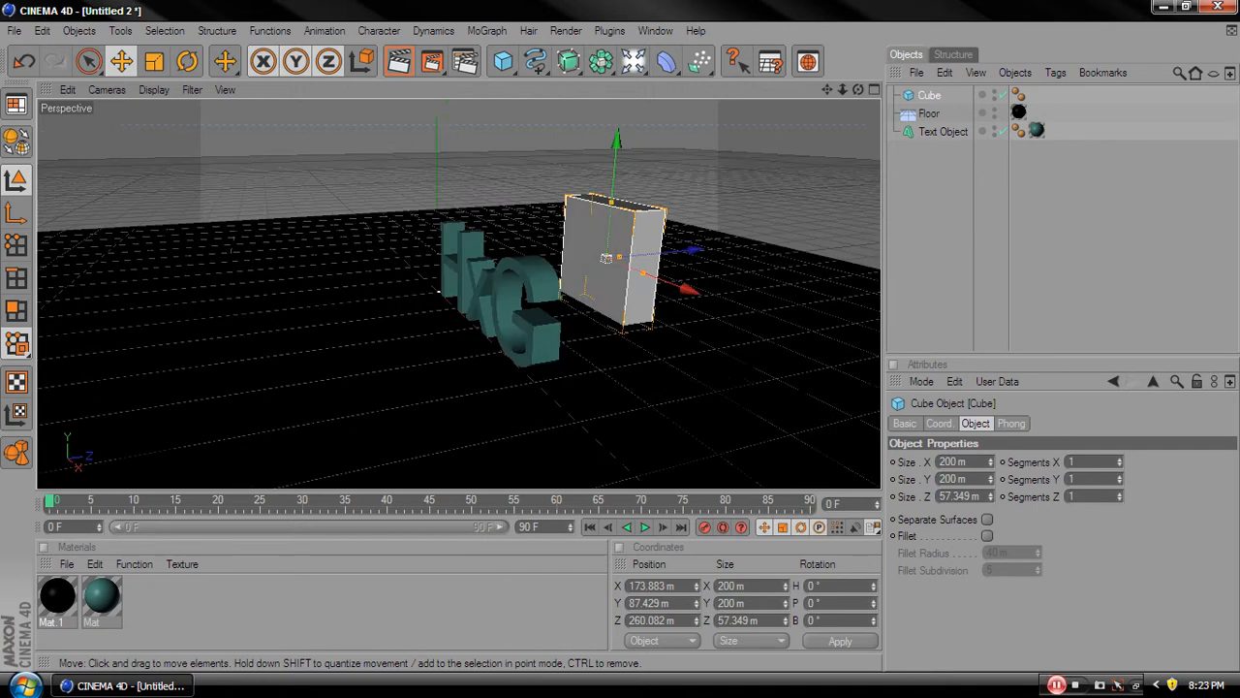
Size the cube to 1700 x 1700 x 200 m and apply the black material
click(939, 424)
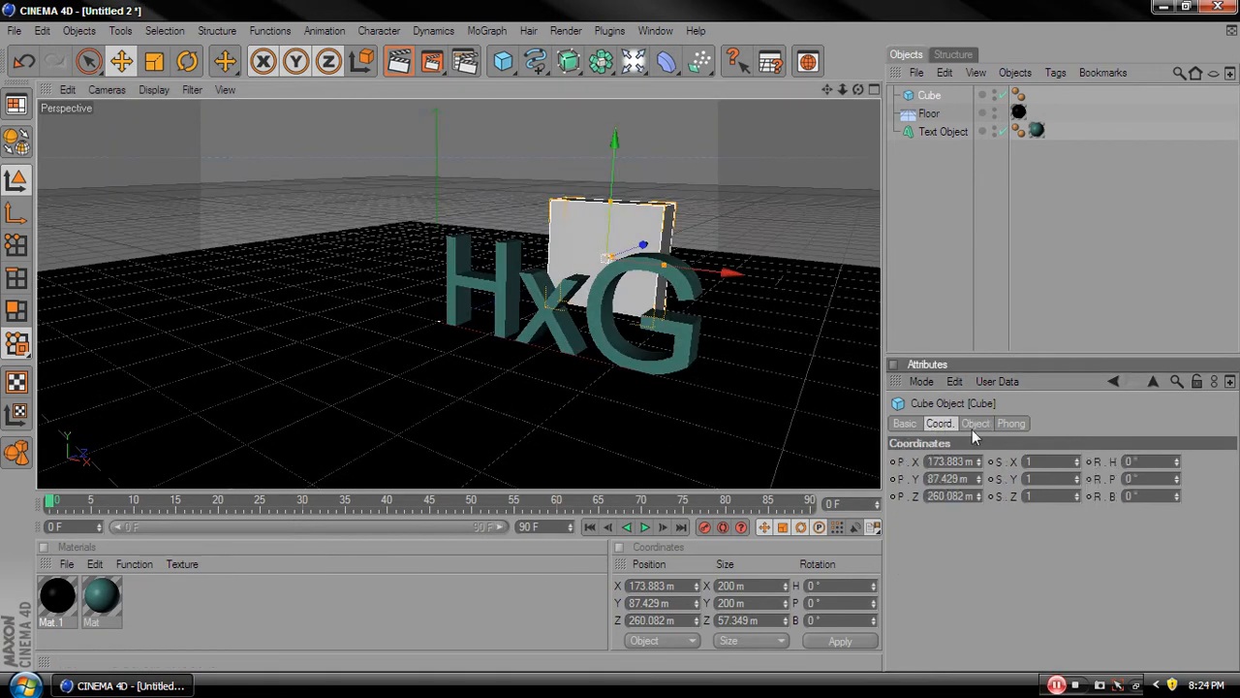
click(974, 424)
text(1700)
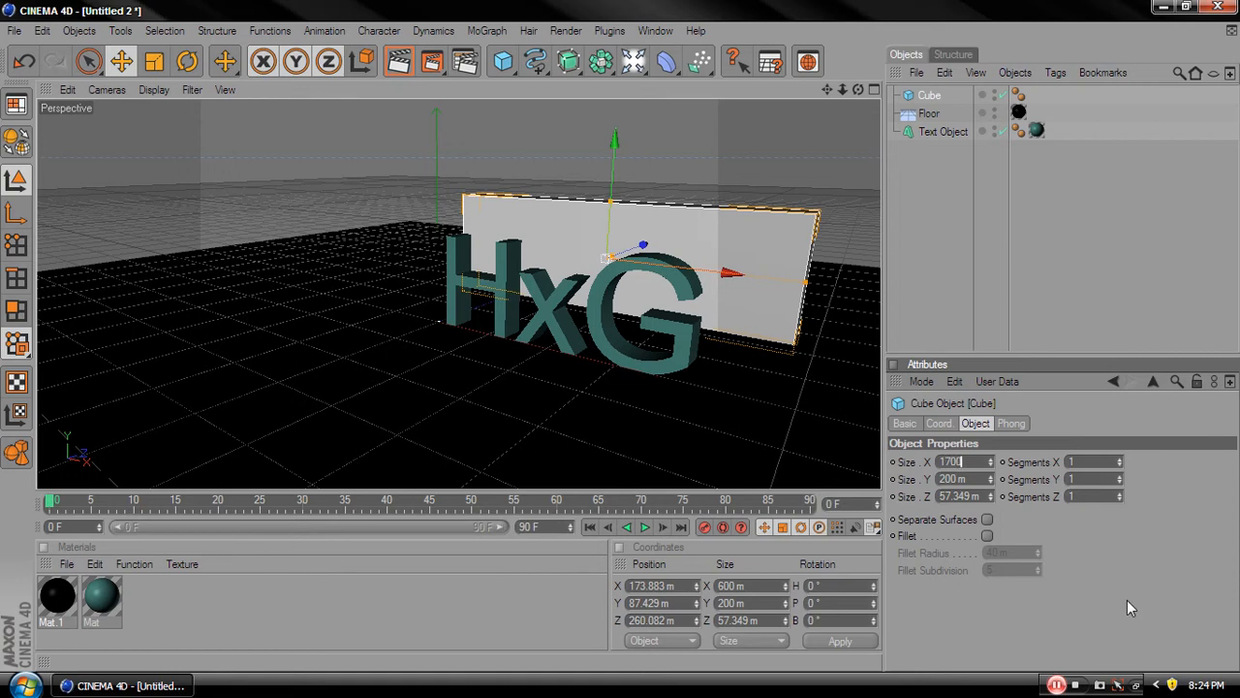
key(Return)
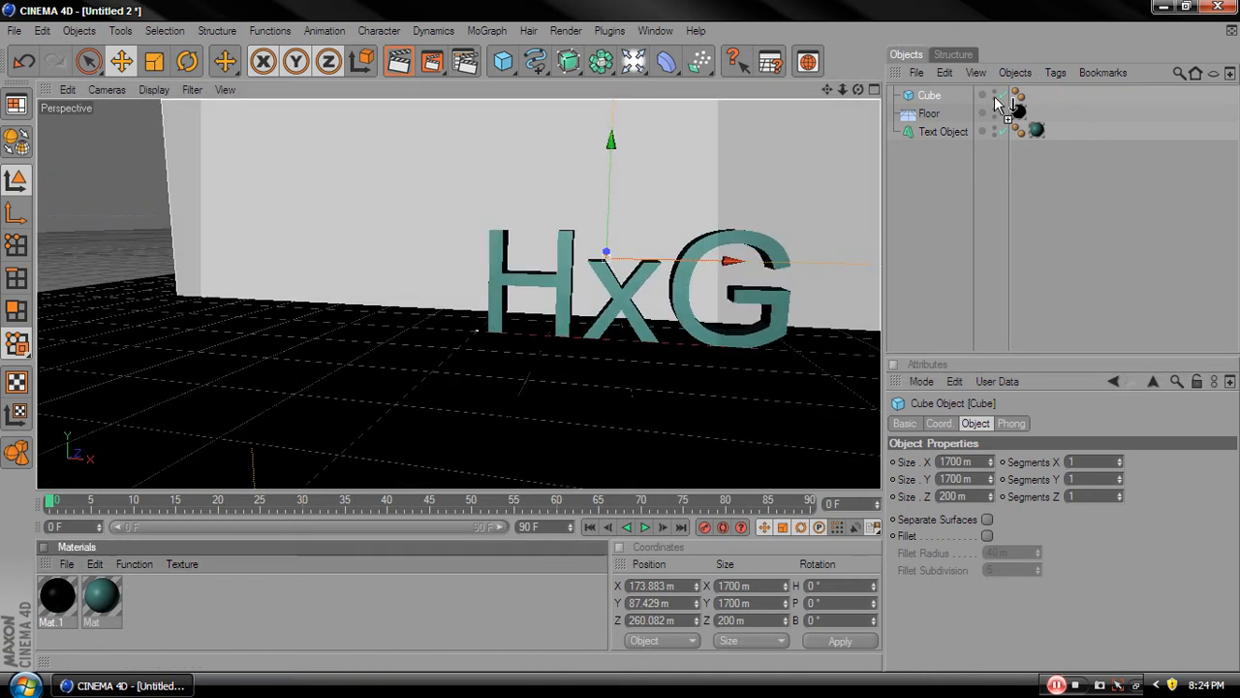
click(928, 113)
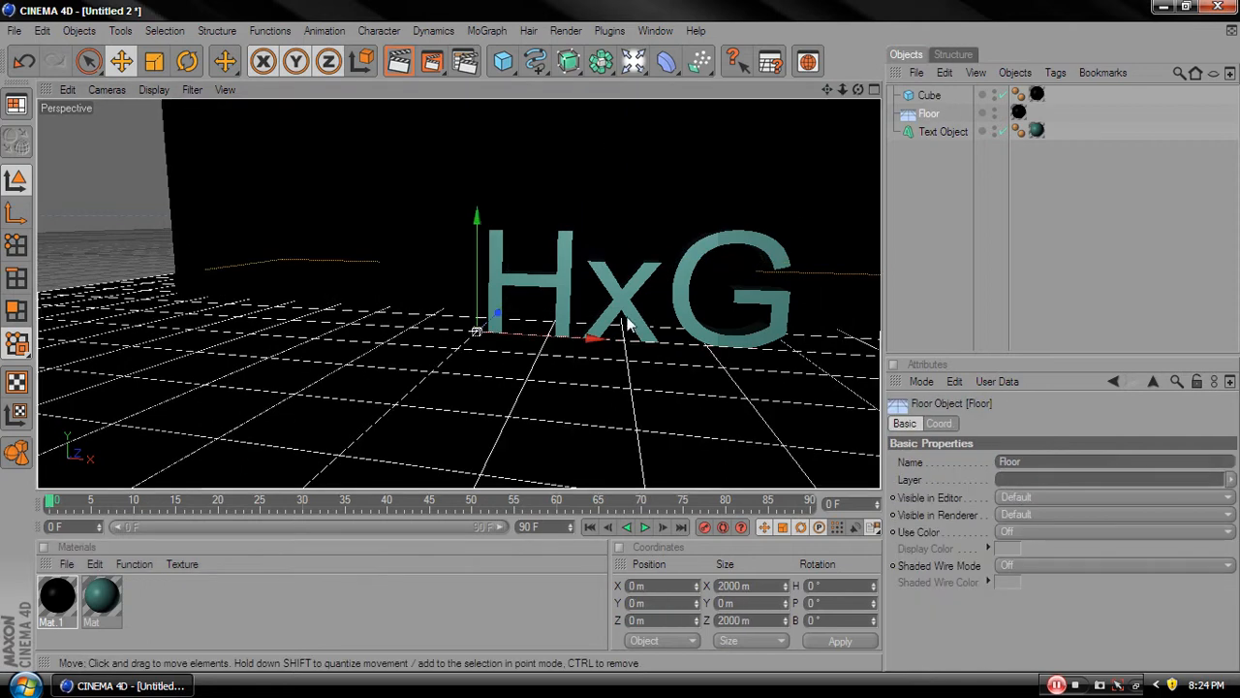
click(943, 131)
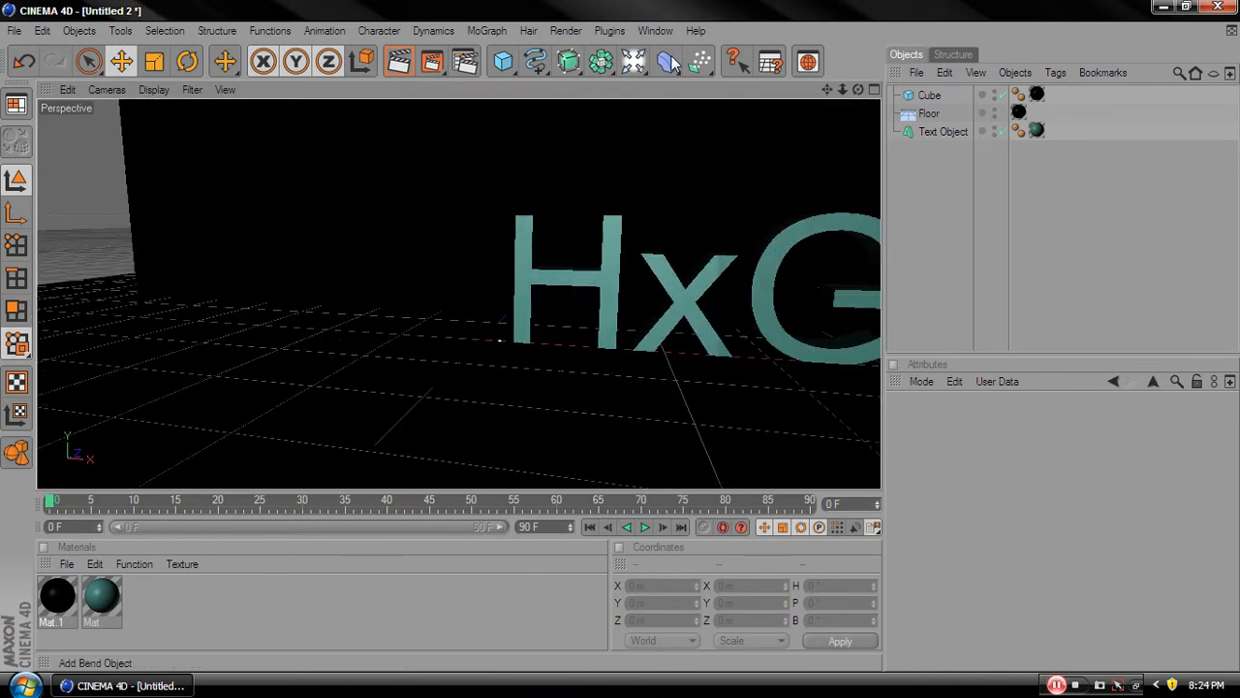
Add a spot light and pull it back in Z from the HxG text
click(600, 61)
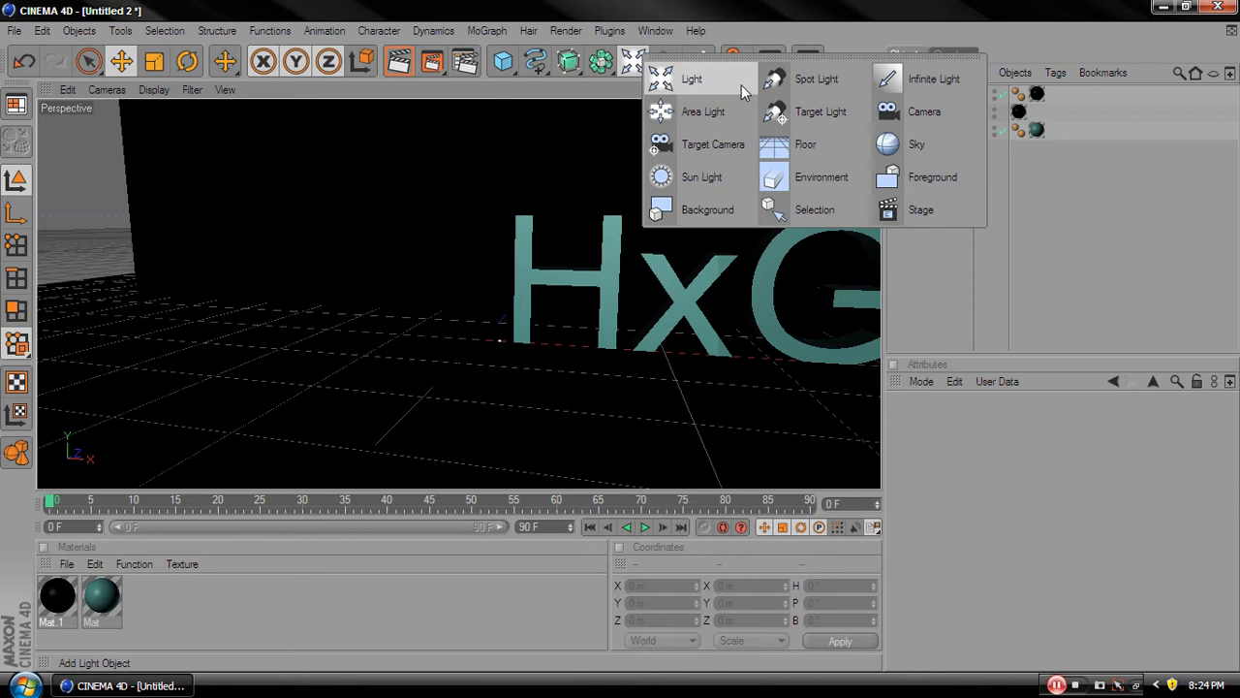
click(692, 79)
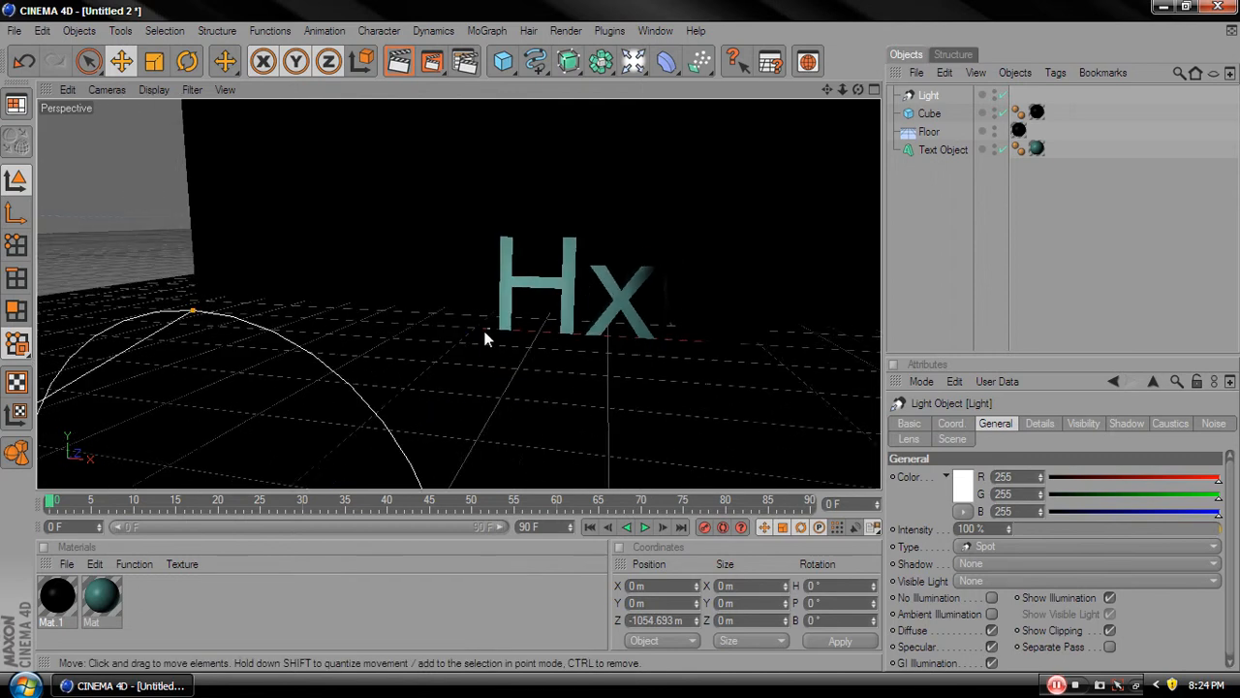
drag(484, 339, 252, 474)
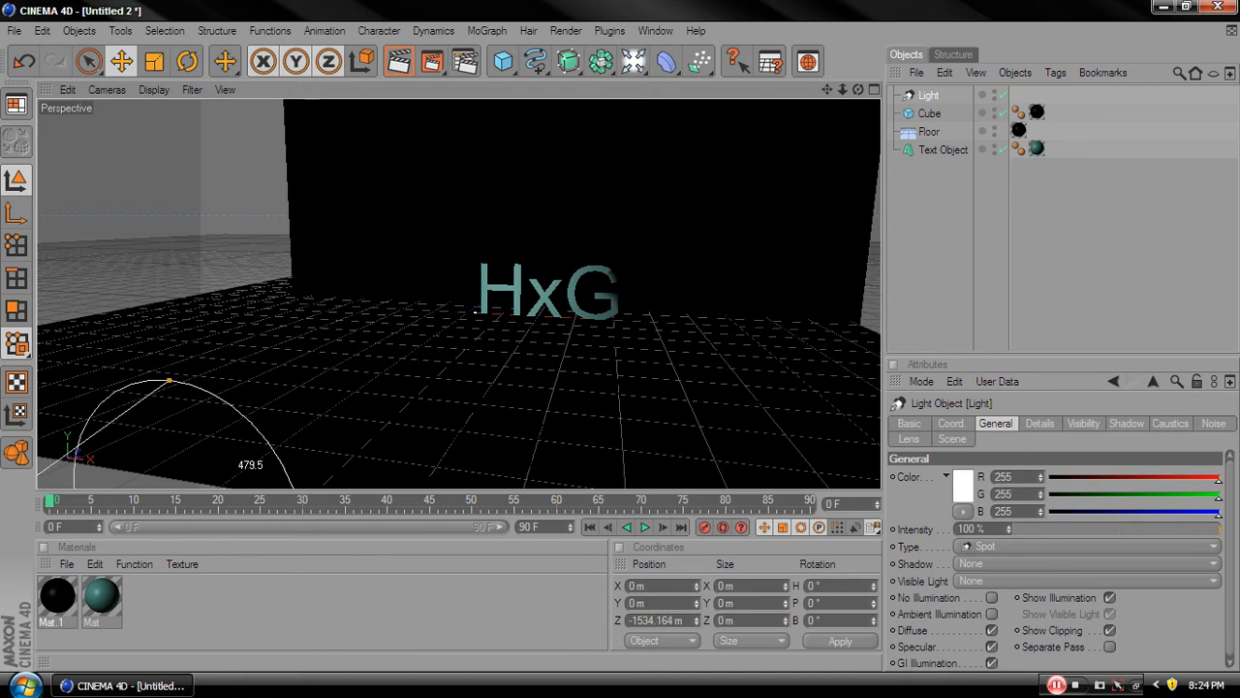
click(942, 149)
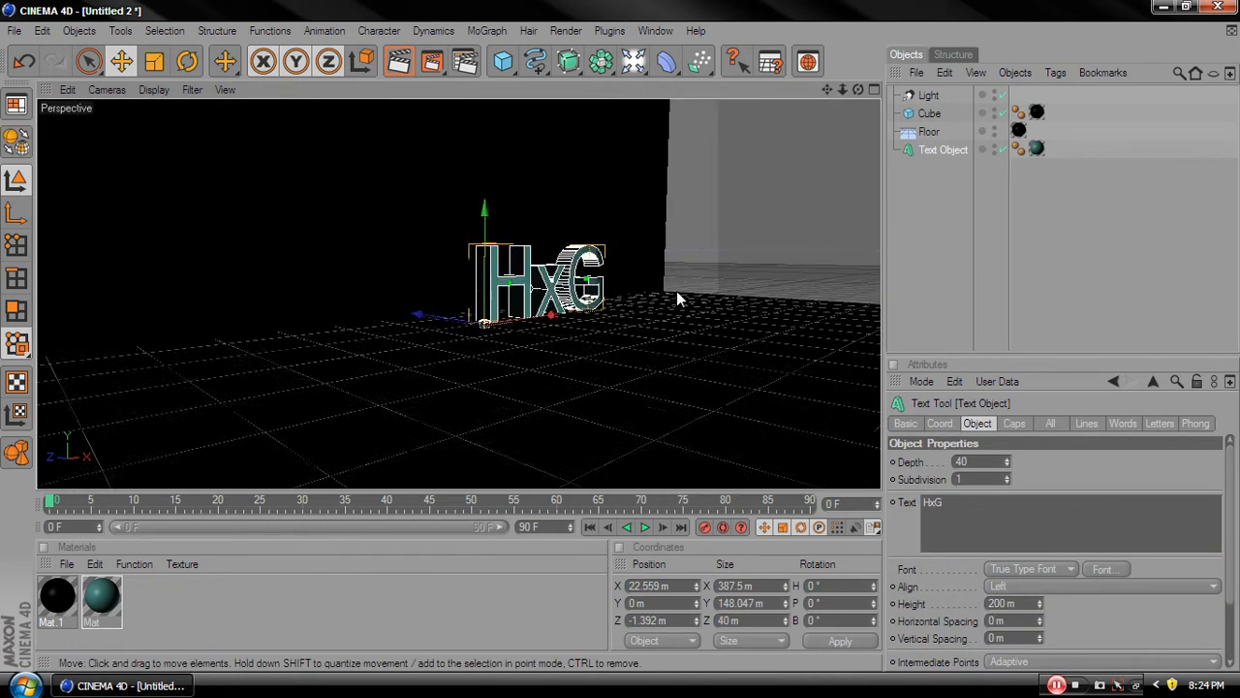
click(929, 131)
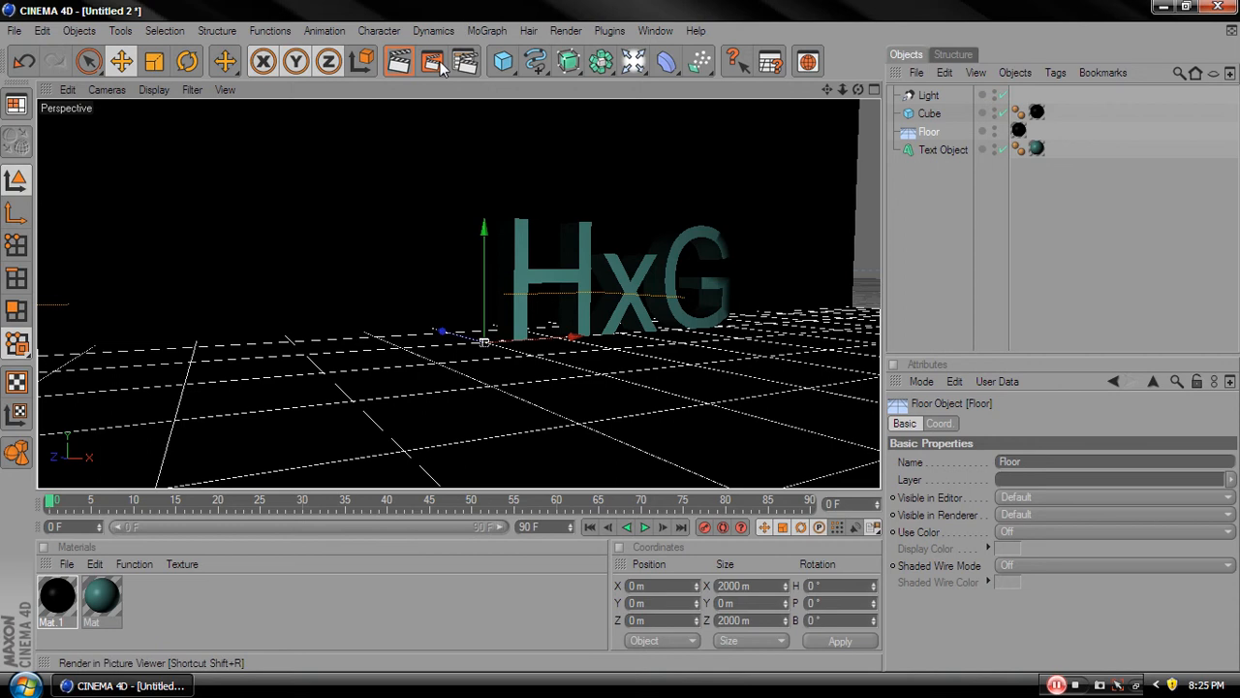
Render to the Picture Viewer, then move the HxG text left along X and re-render
click(432, 62)
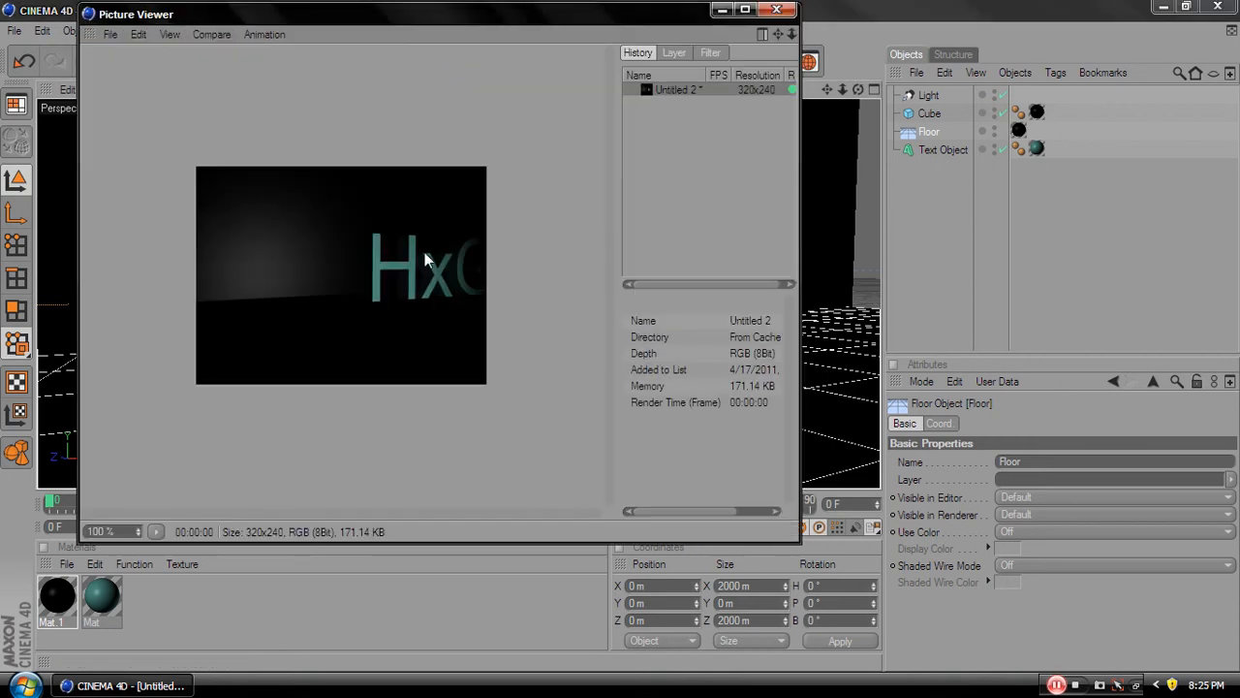
click(776, 10)
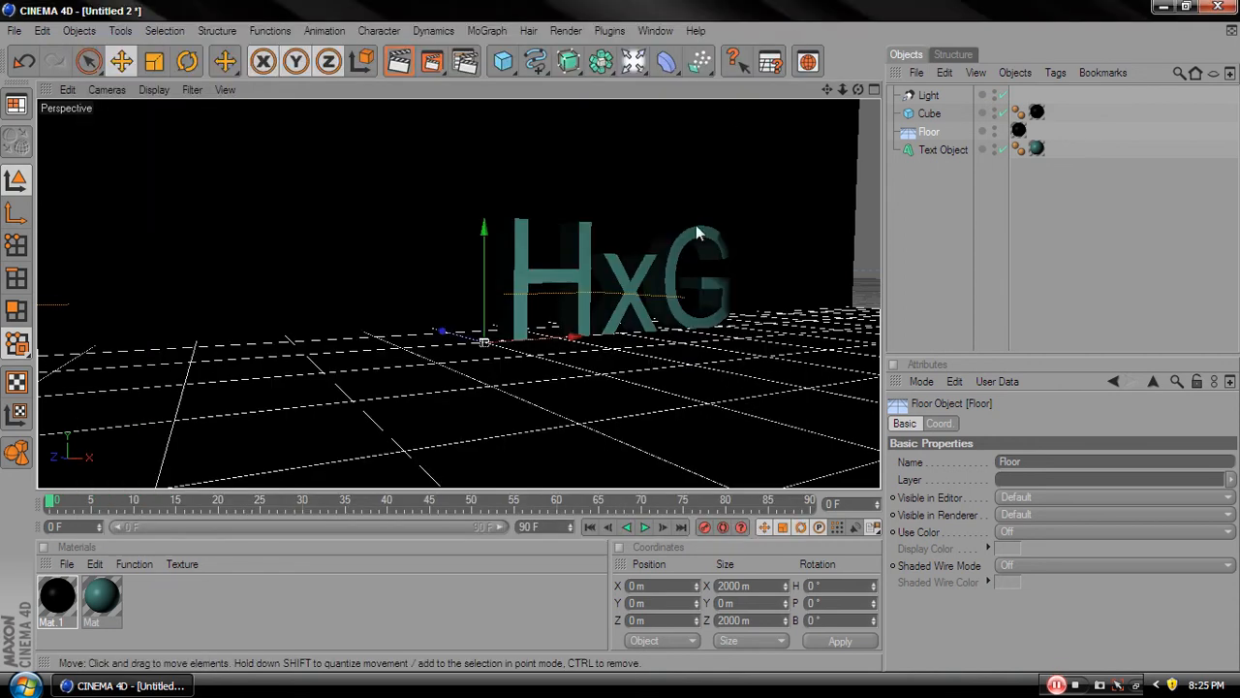
drag(485, 339, 436, 339)
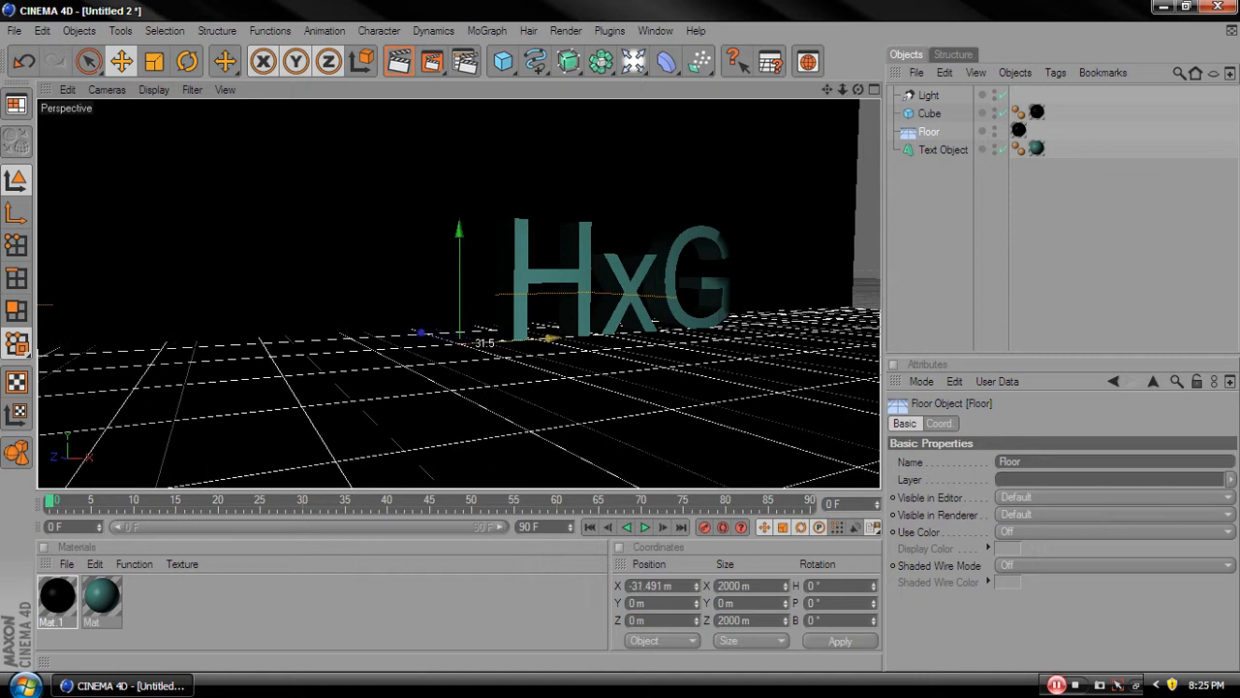
click(942, 150)
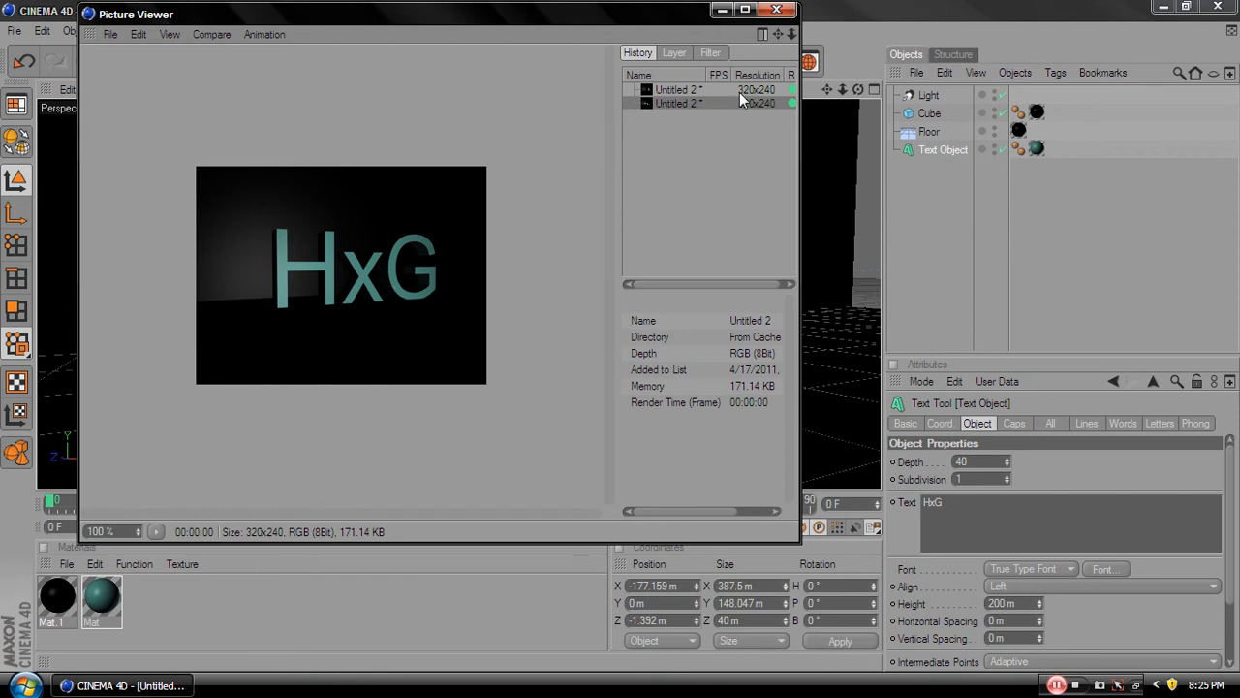
click(111, 34)
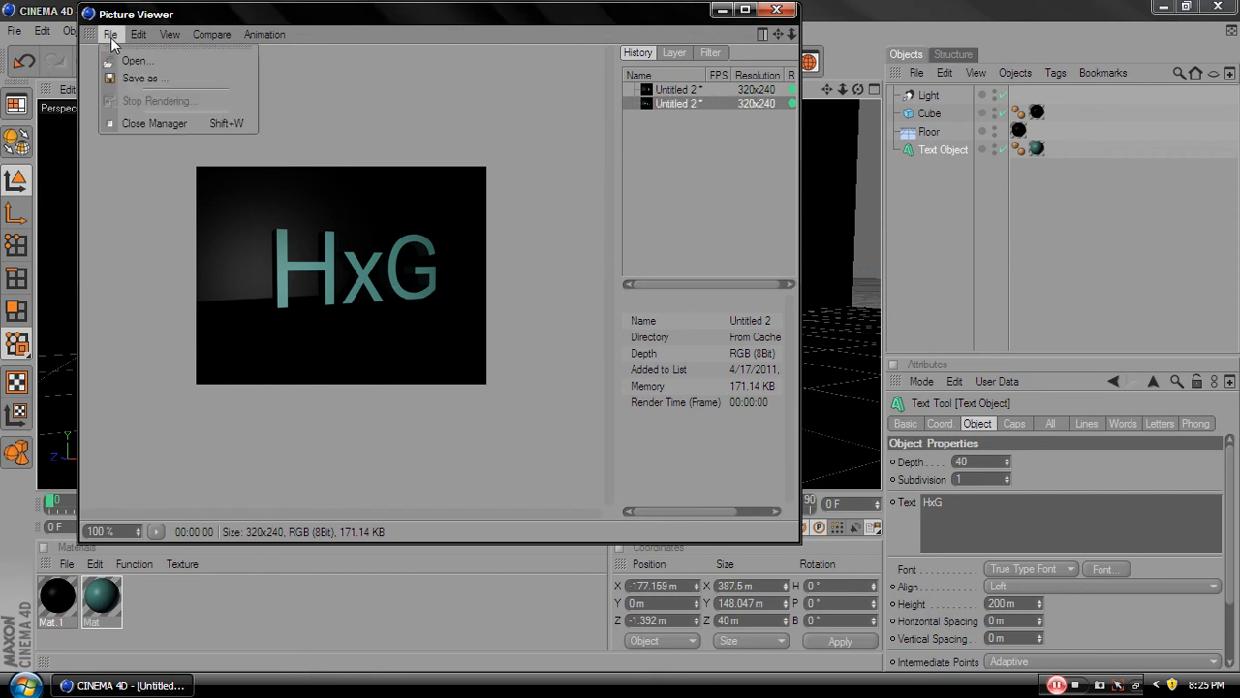
Save the render as a BMP on the Desktop and open it in Preview
click(142, 77)
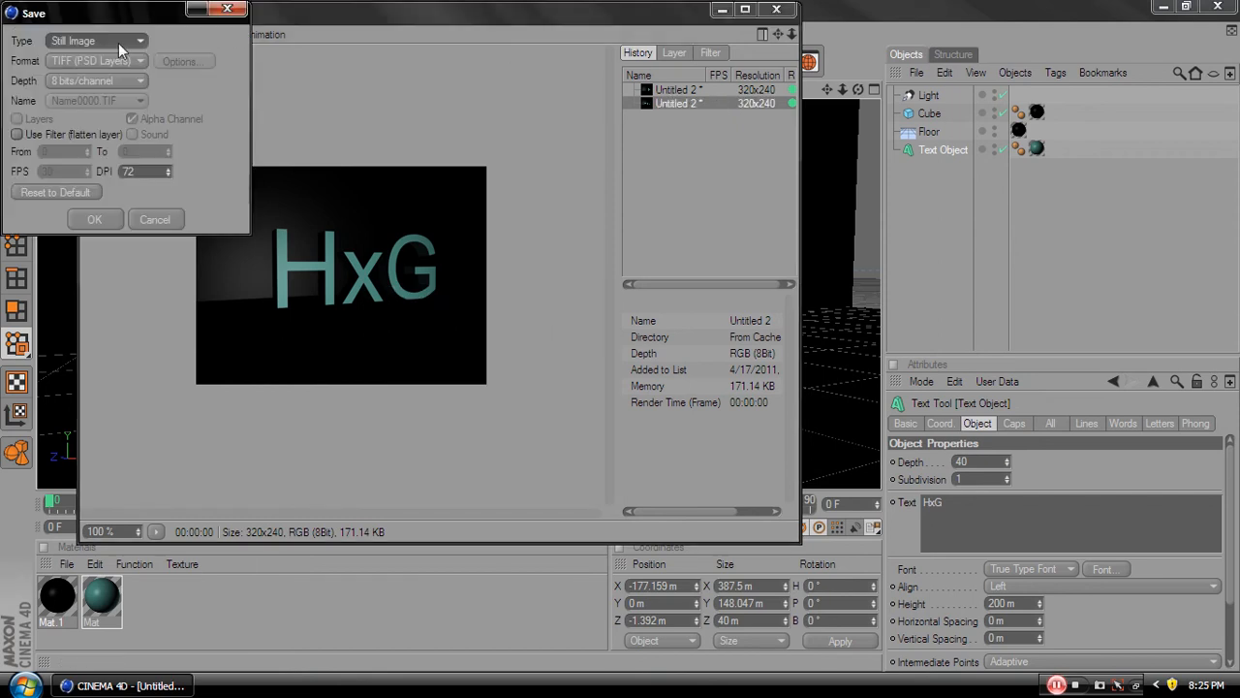
click(93, 61)
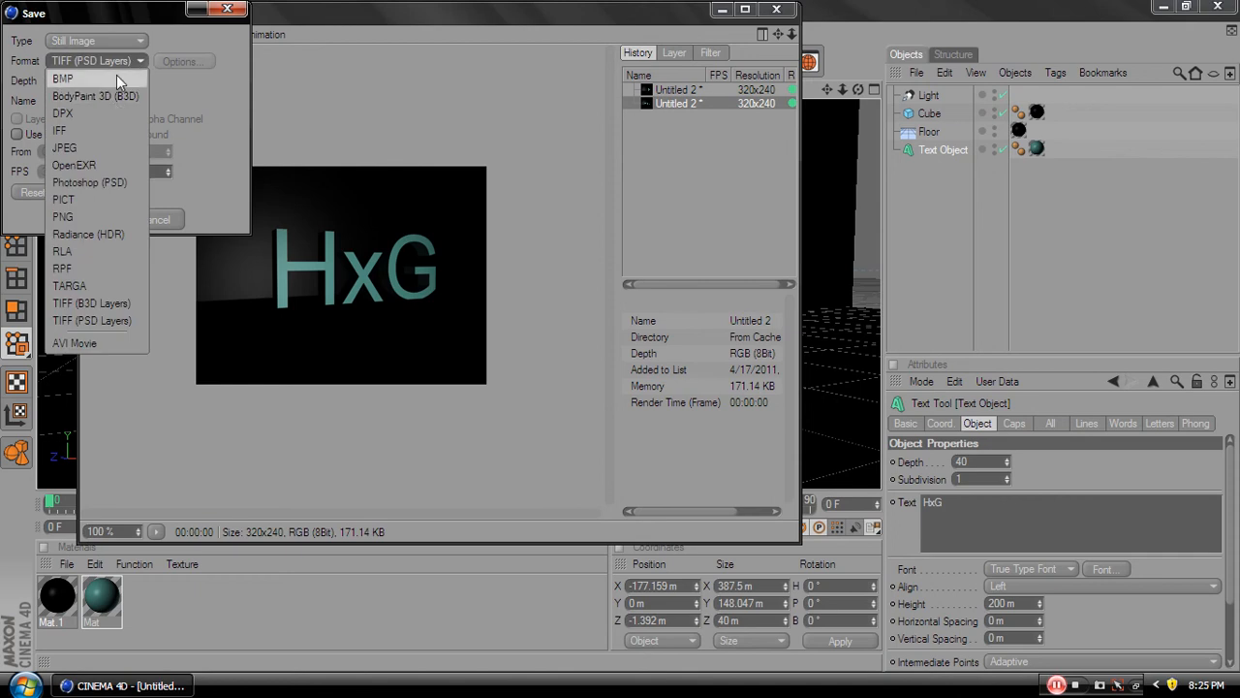
click(62, 79)
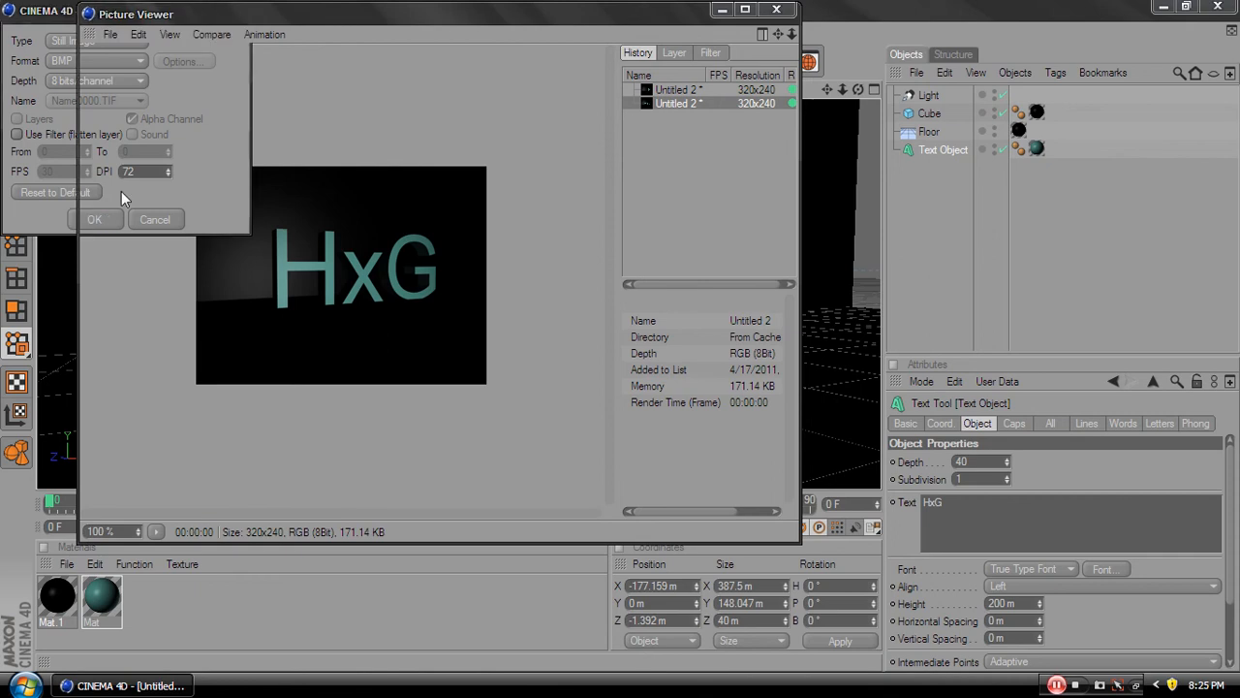
click(94, 219)
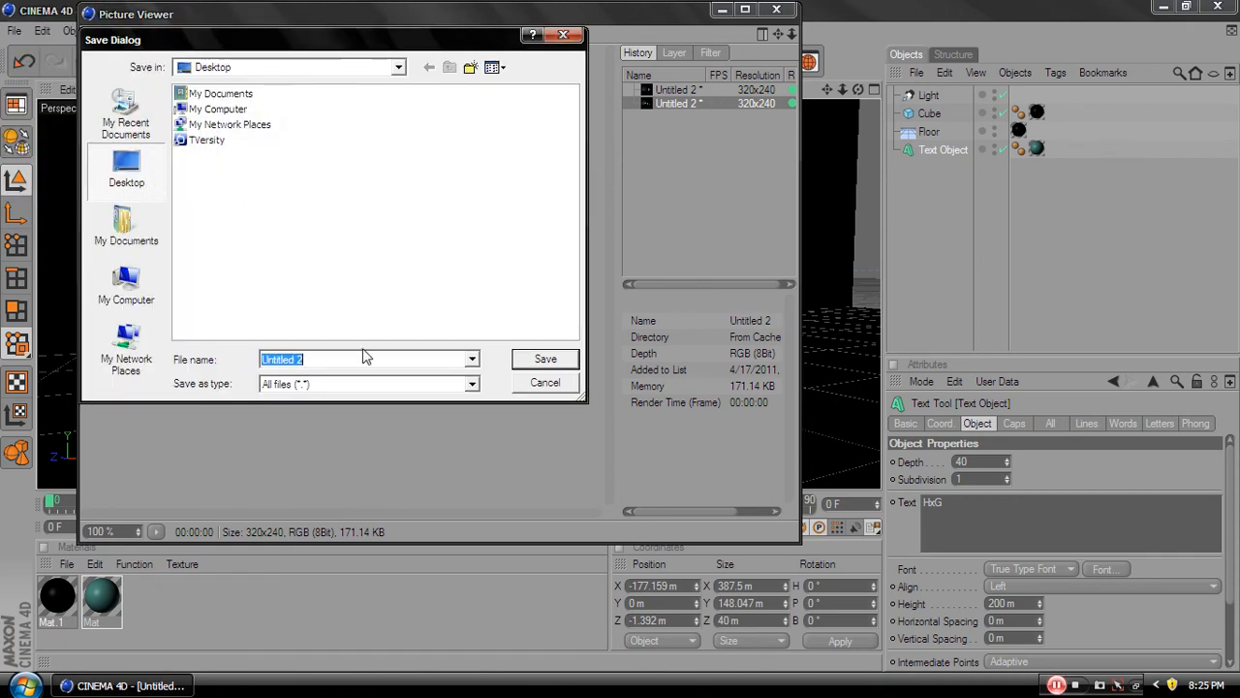
click(545, 382)
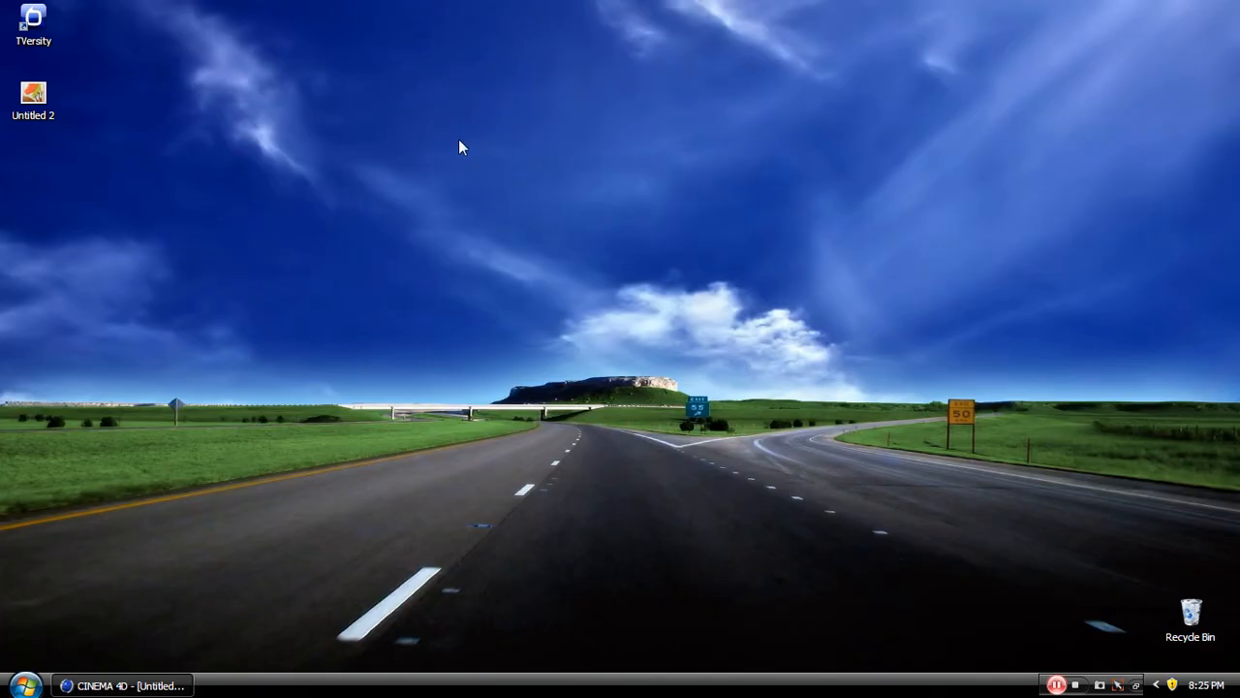
right_click(33, 92)
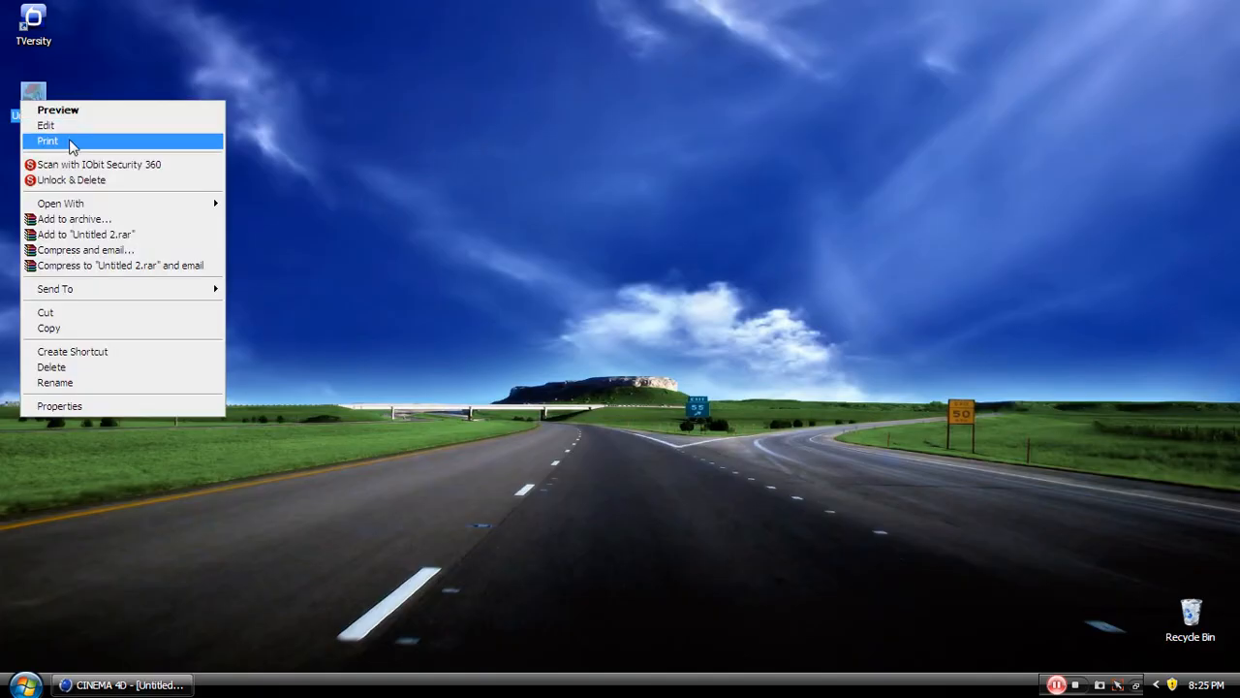
click(59, 109)
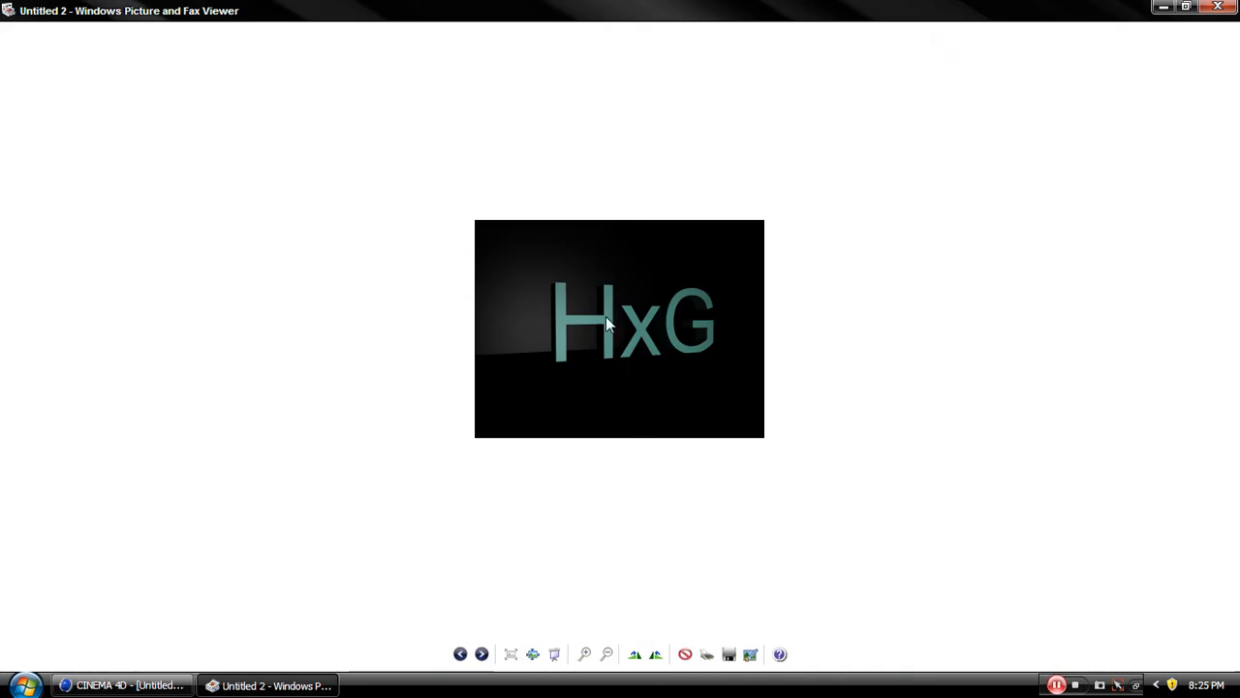
mouse_move(1027, 638)
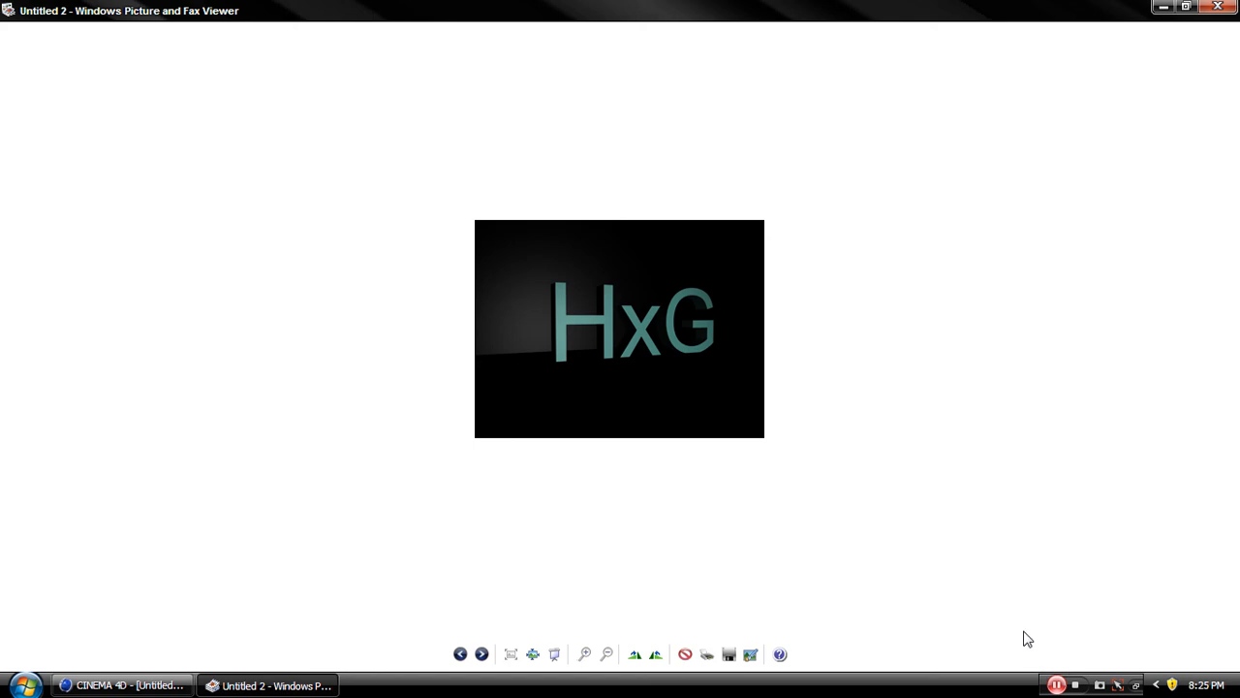